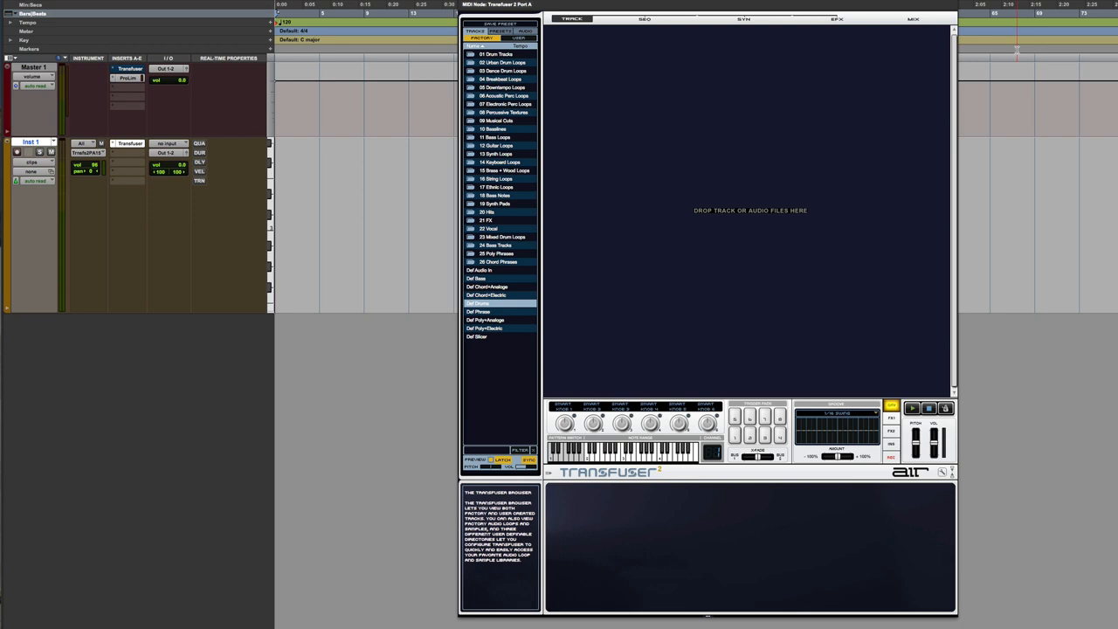
pyautogui.moveTo(609, 204)
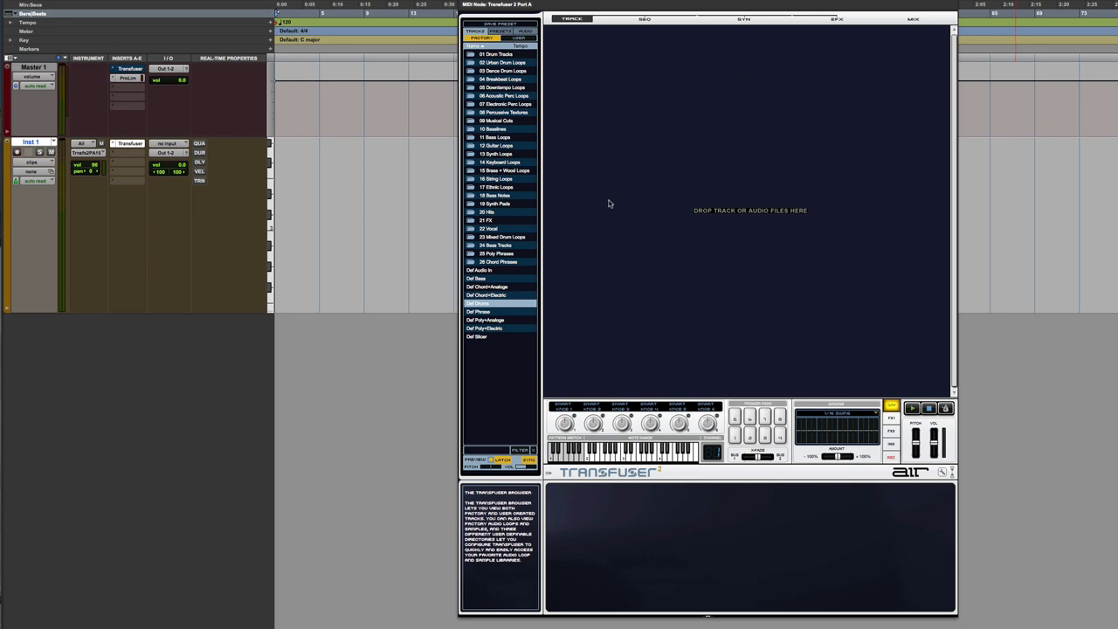
pyautogui.moveTo(575, 246)
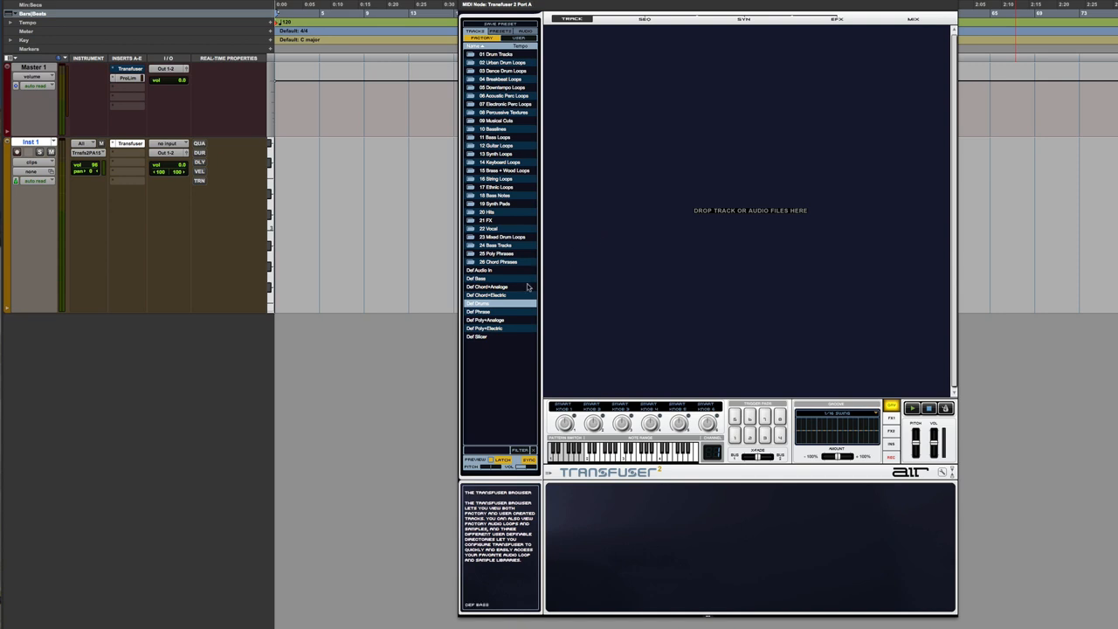
# - Load the Def Drums factory track, which adds a drum sequencer and a drum sampler
pyautogui.click(486, 309)
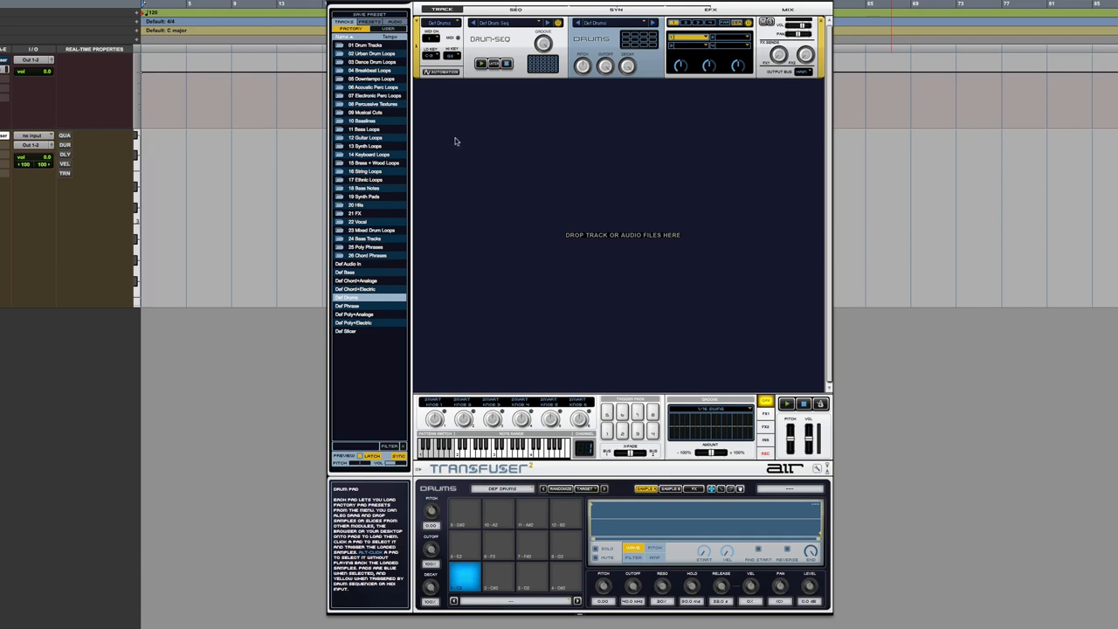
pyautogui.moveTo(491, 49)
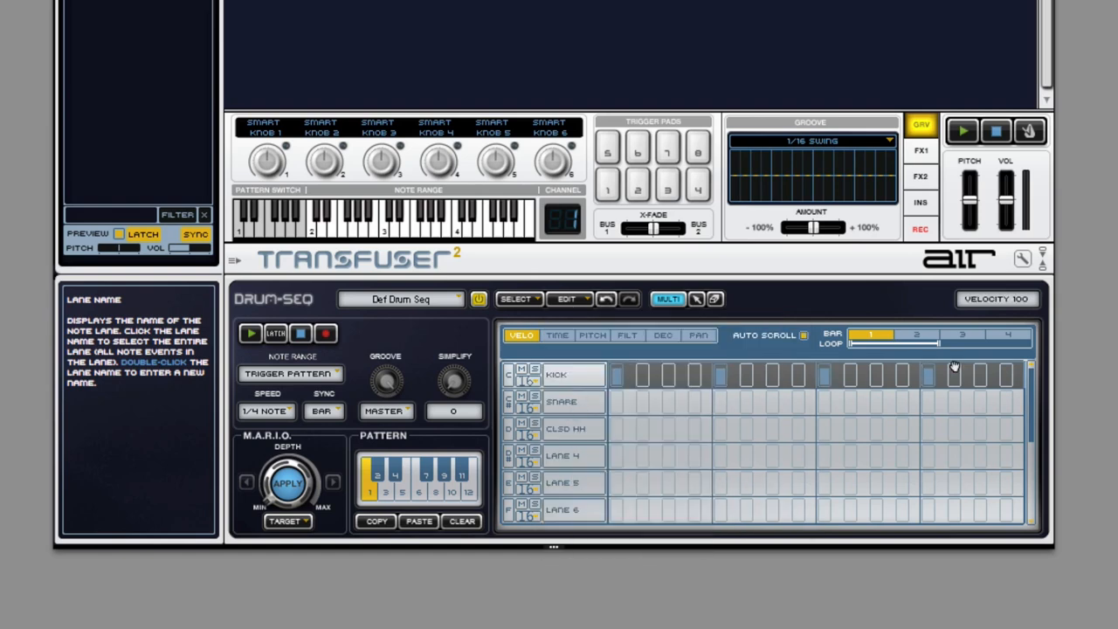
pyautogui.moveTo(582, 401)
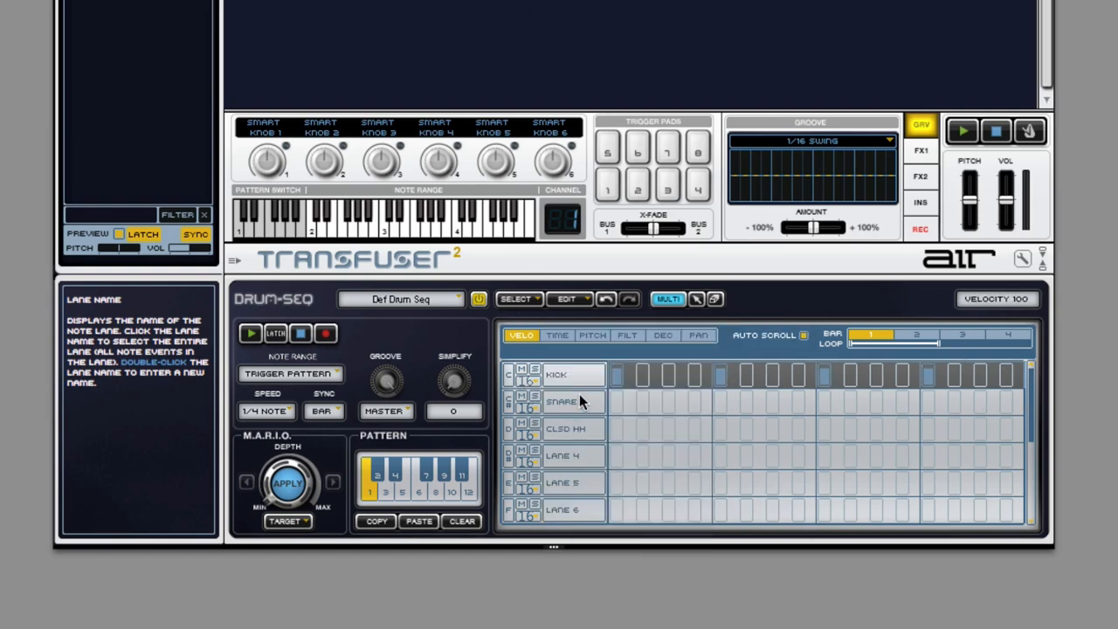
# - Fill the CLSD HH lane with a 1/8 eighth-note rhythm
pyautogui.click(566, 299)
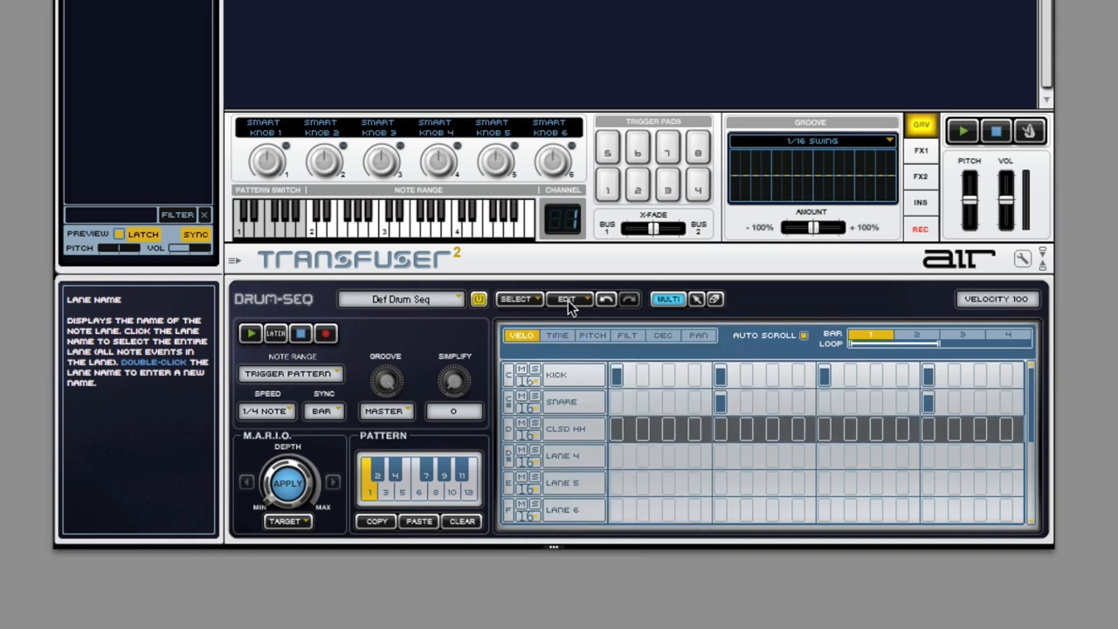
pyautogui.click(566, 299)
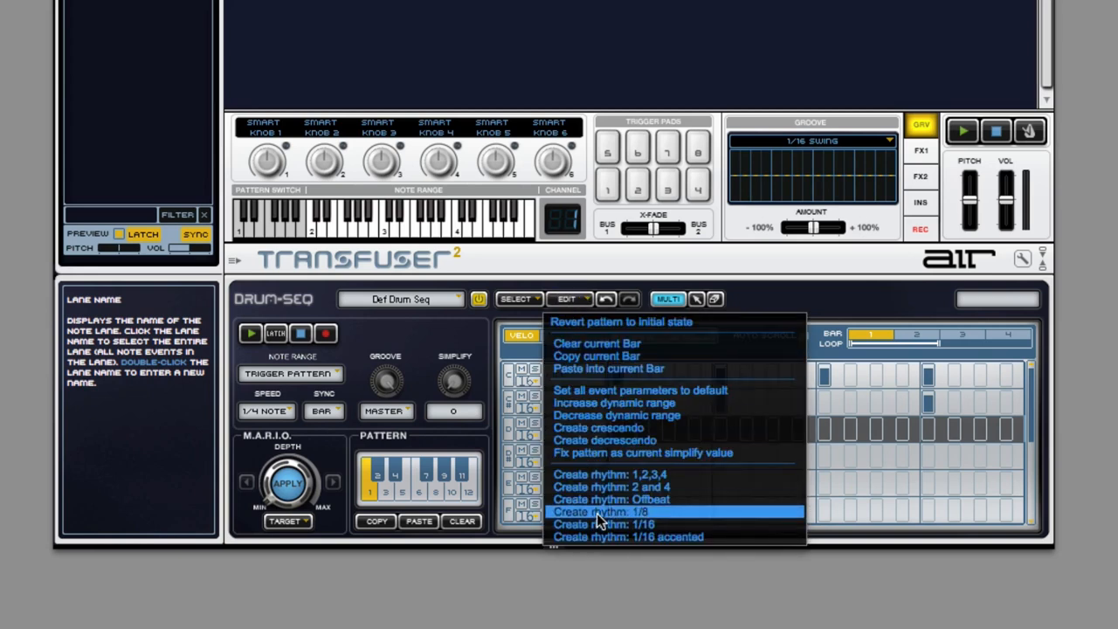
pyautogui.click(605, 511)
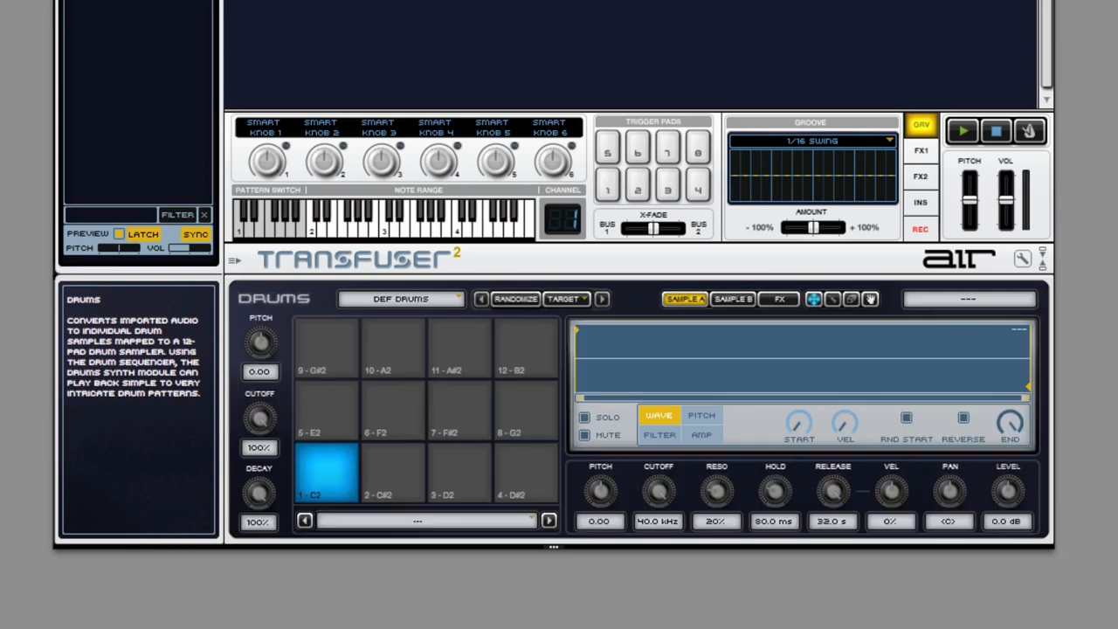
pyautogui.moveTo(965, 55)
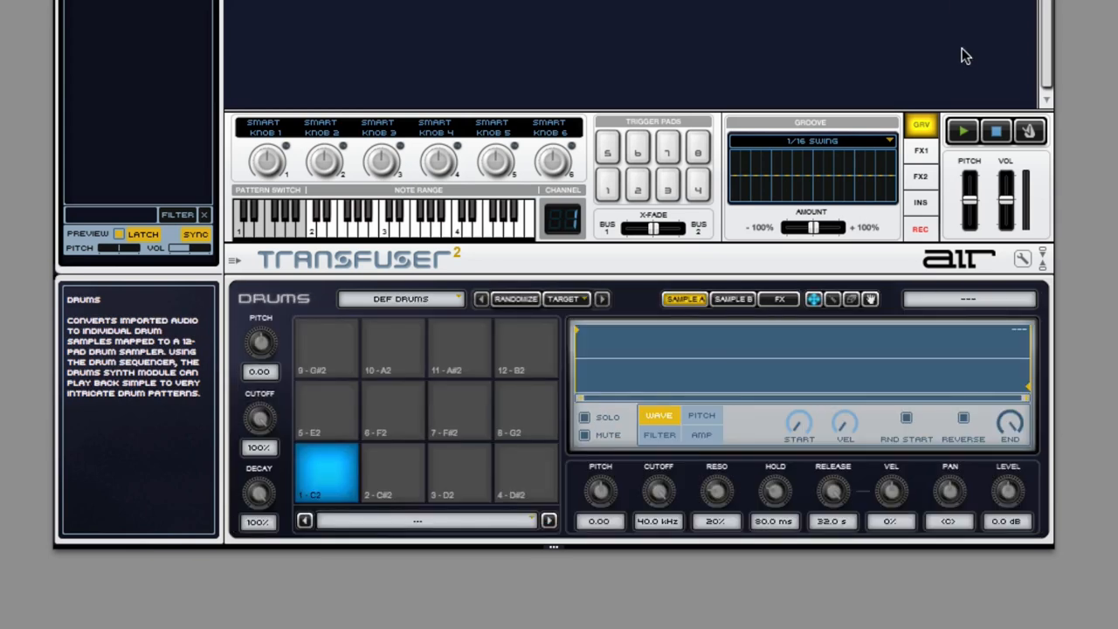
# - Switch the browser to the Audio sample library to find kick sample folders
pyautogui.click(962, 131)
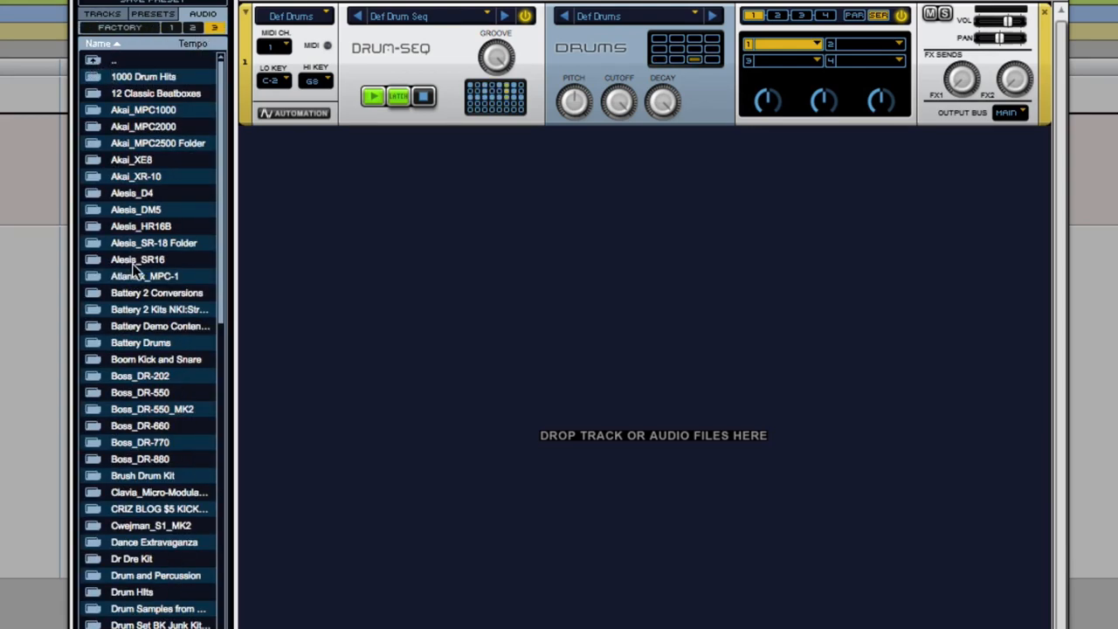
pyautogui.moveTo(181, 594)
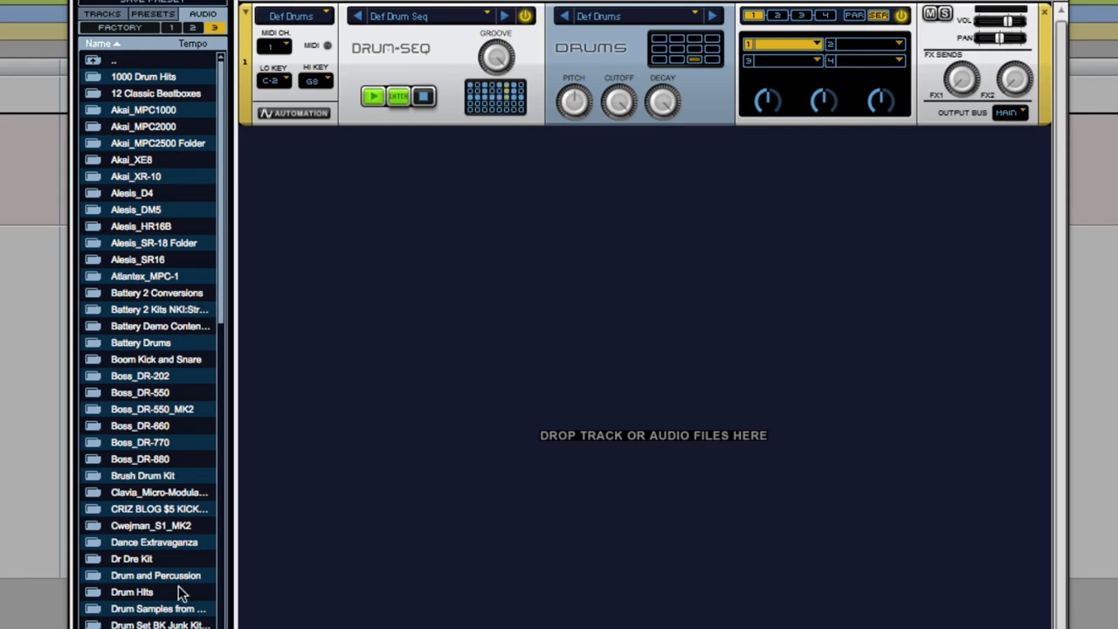
pyautogui.moveTo(225, 298)
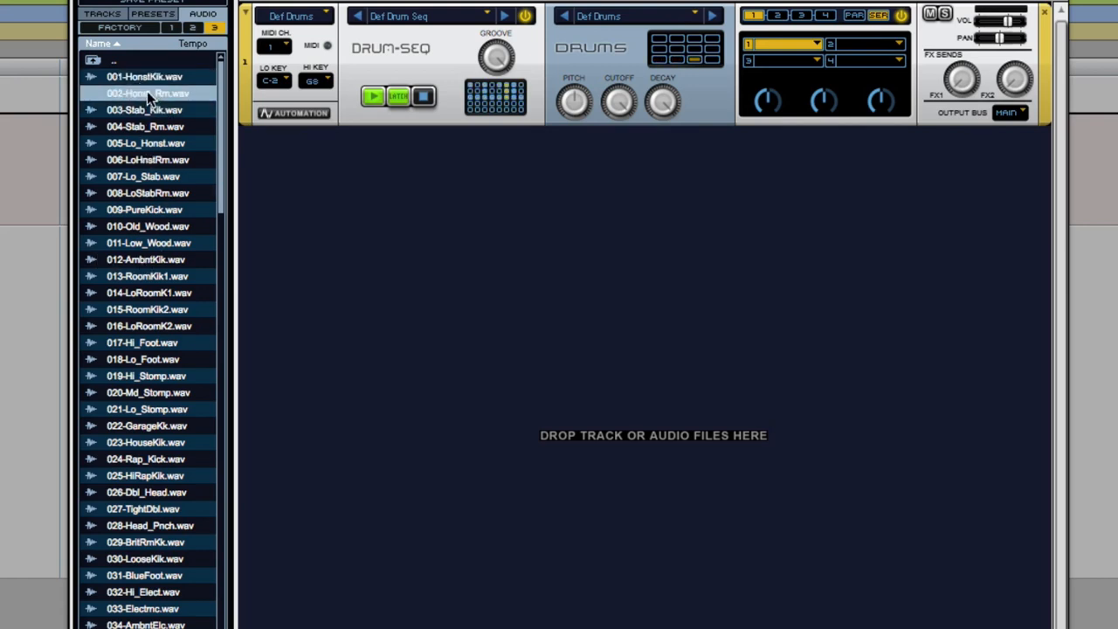
# - Preview kick samples, including 002-Honst_Rm.wav and 006-LoHnstRm.wav
pyautogui.click(144, 77)
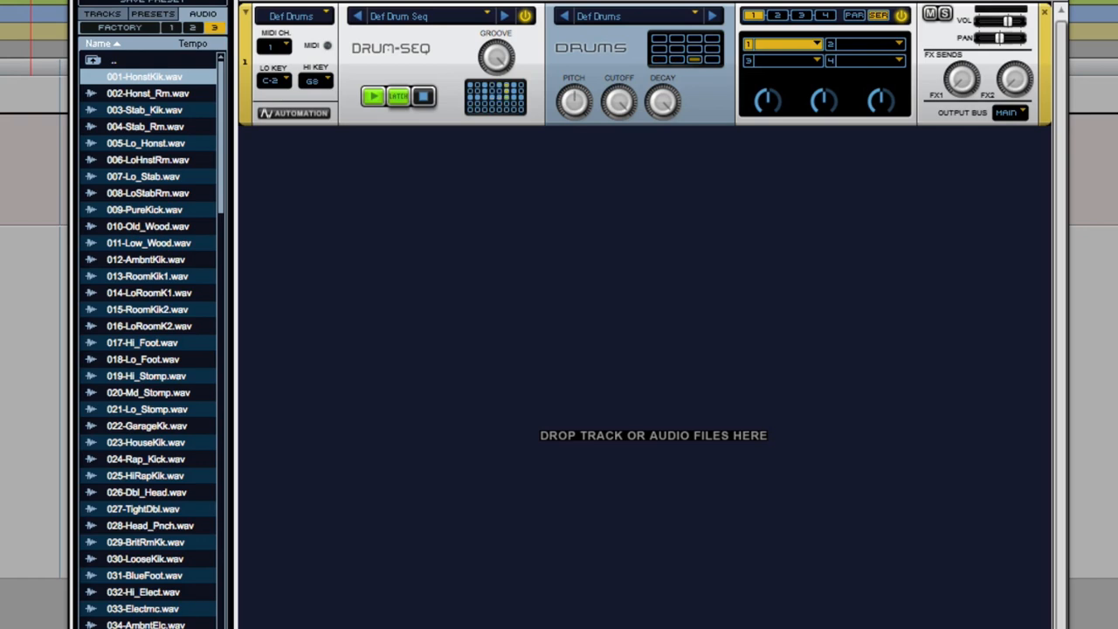
pyautogui.click(147, 160)
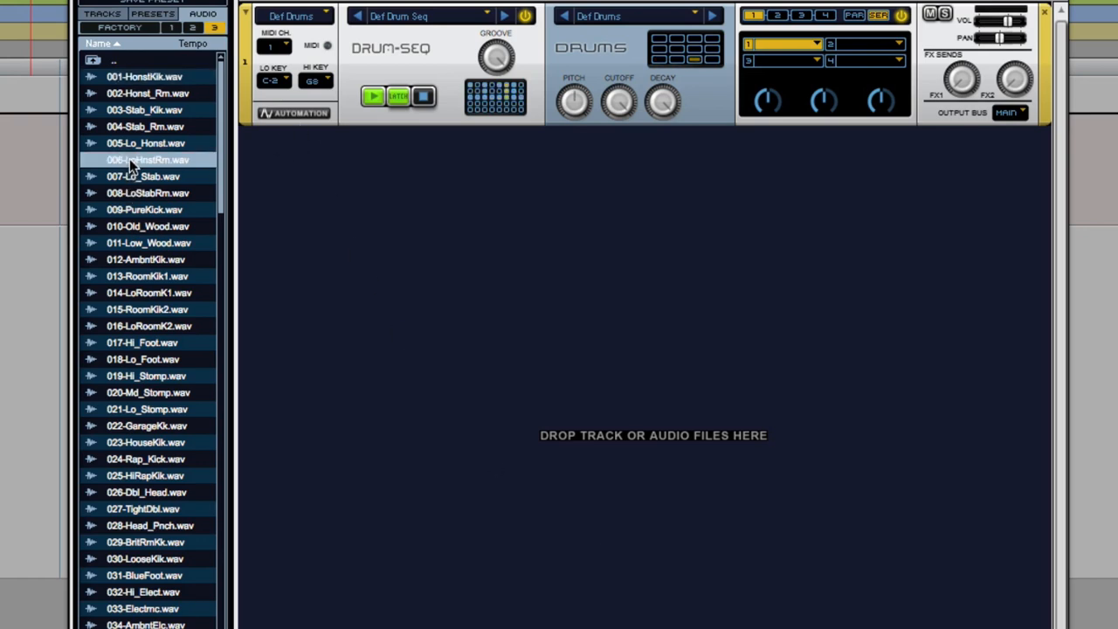
pyautogui.click(146, 144)
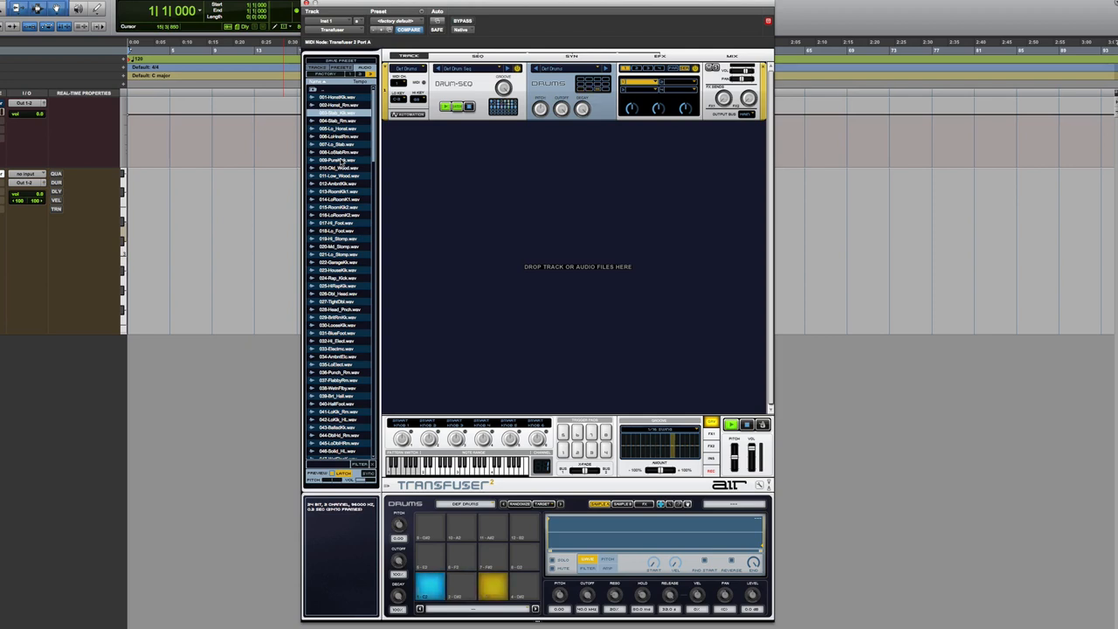
# - Load a kick onto pad 1-C2 and a snare onto pad 2-C#2, auditioning other snares
pyautogui.click(429, 581)
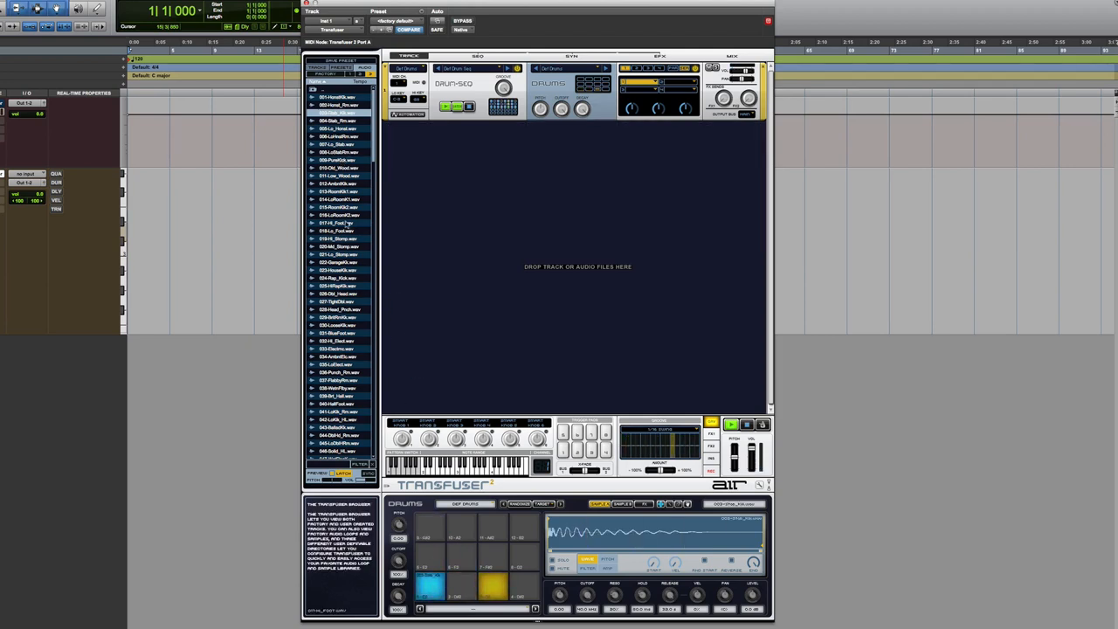
pyautogui.scroll(-3)
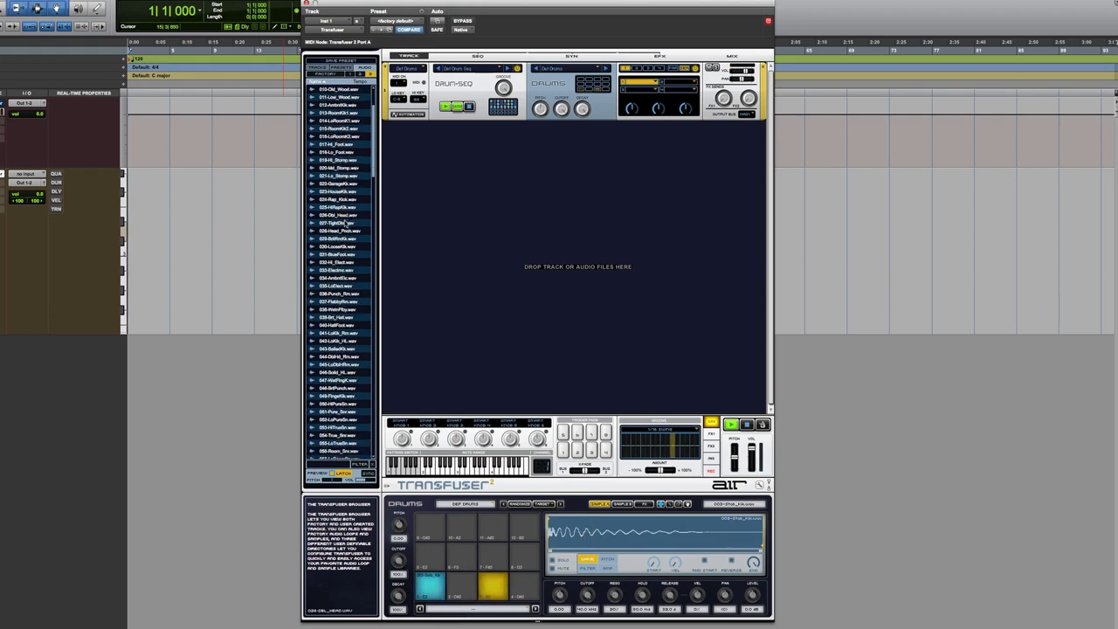
pyautogui.scroll(-3)
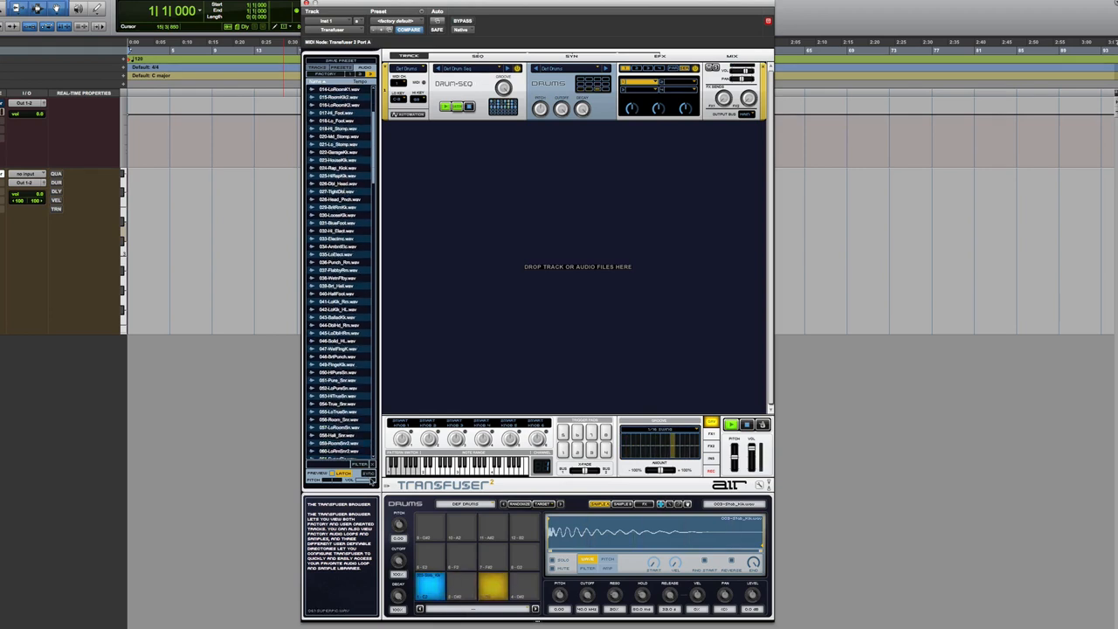
pyautogui.click(339, 285)
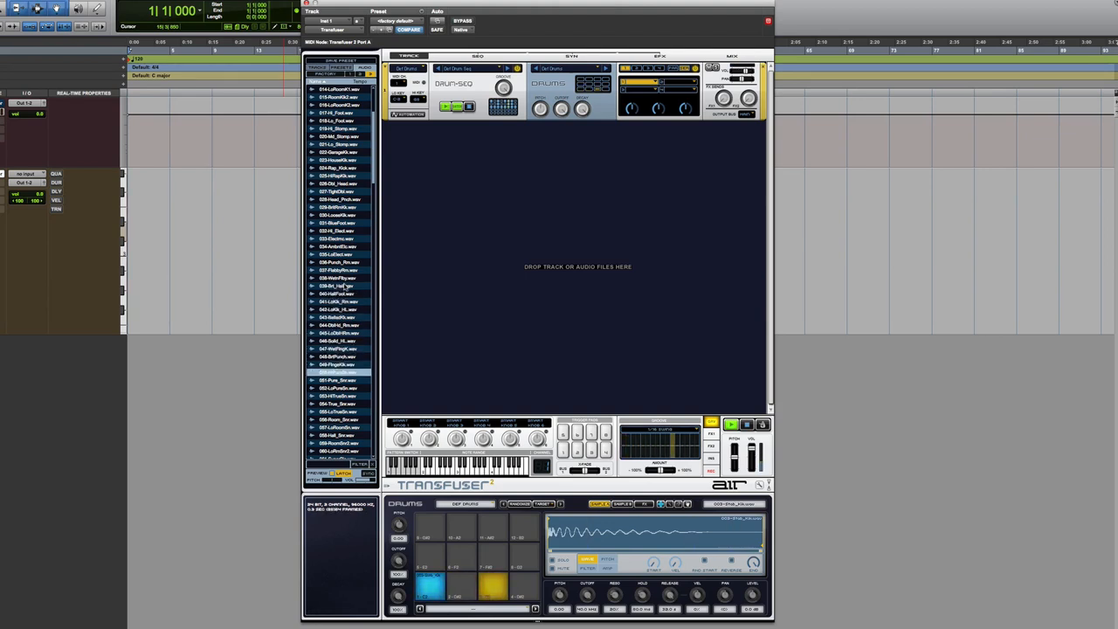
pyautogui.click(340, 371)
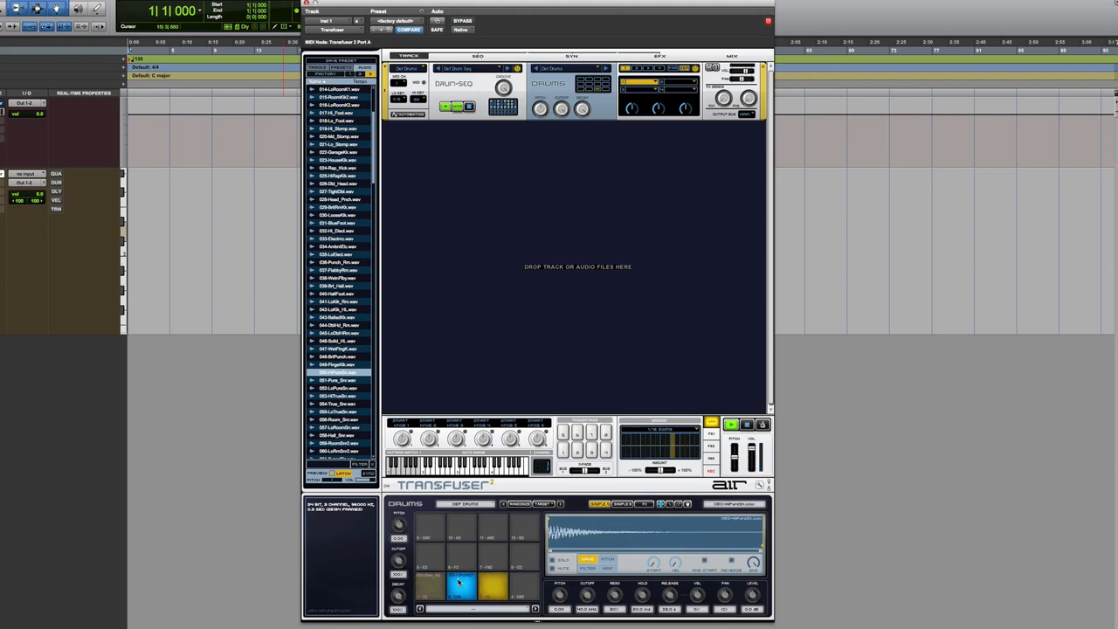
pyautogui.scroll(-3)
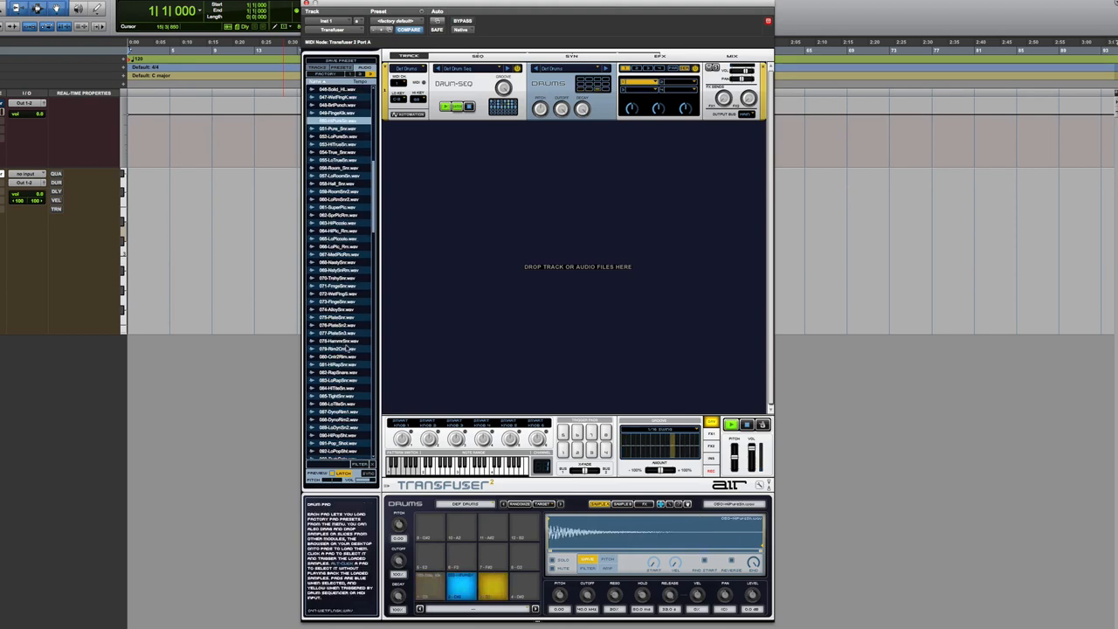
pyautogui.scroll(-3)
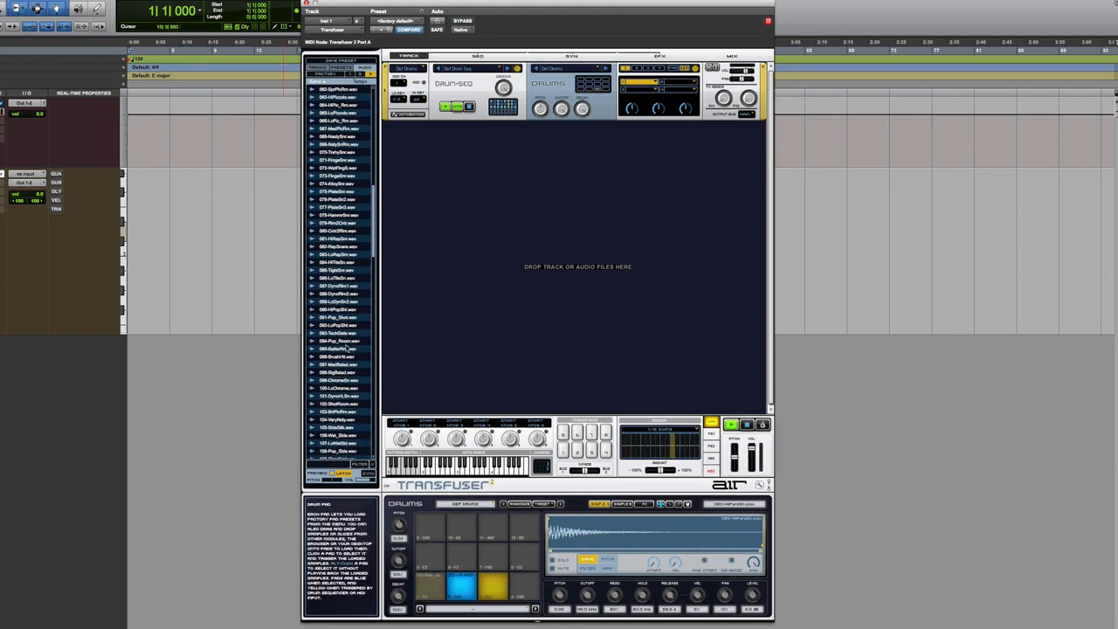
pyautogui.click(339, 277)
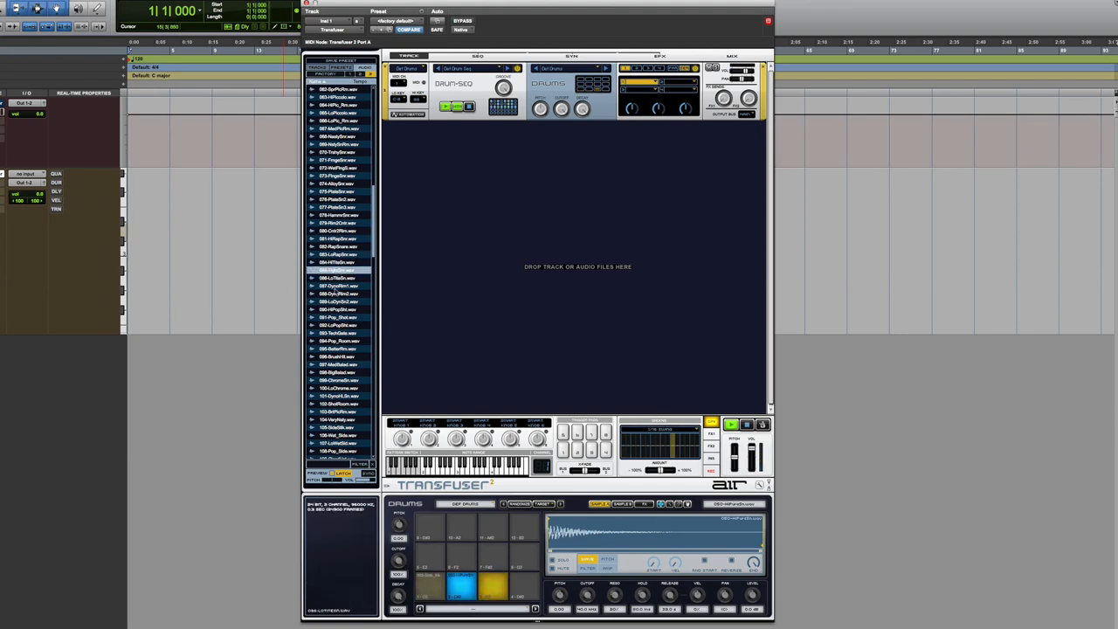
pyautogui.scroll(-3)
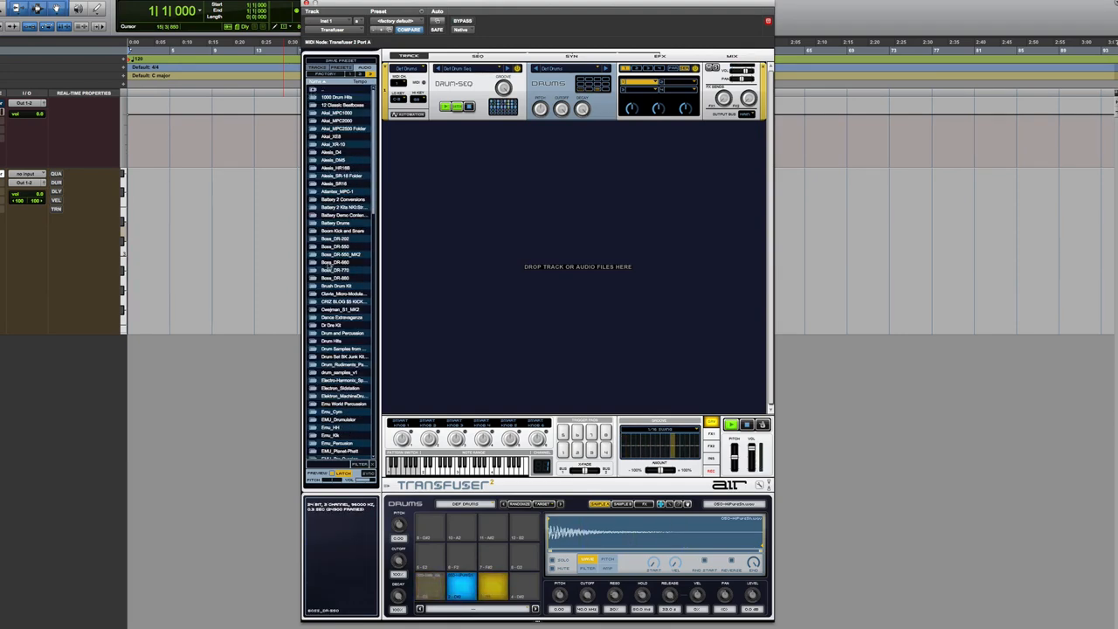
# - Scroll the drum kit folders to reach the Roland TR-808 snare and tom samples
pyautogui.scroll(-3)
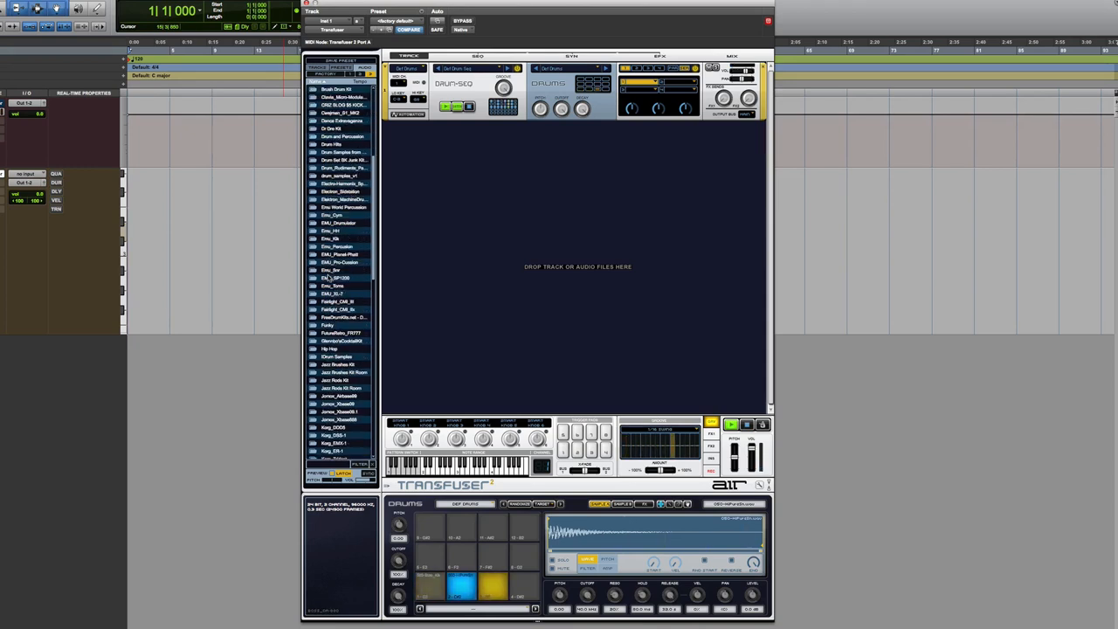
pyautogui.scroll(-3)
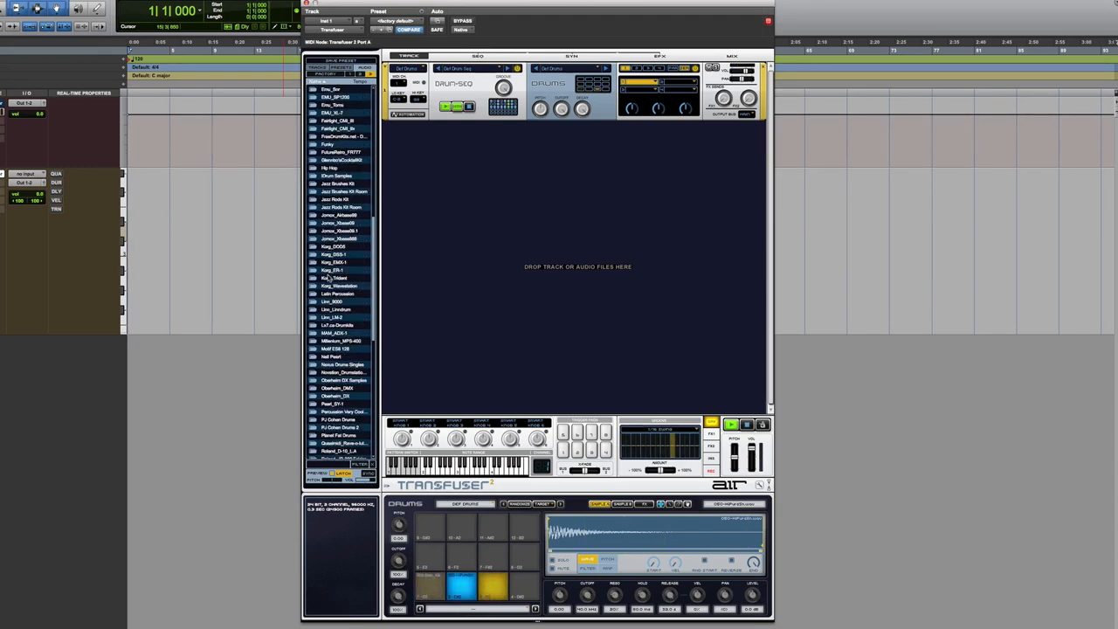
pyautogui.scroll(-3)
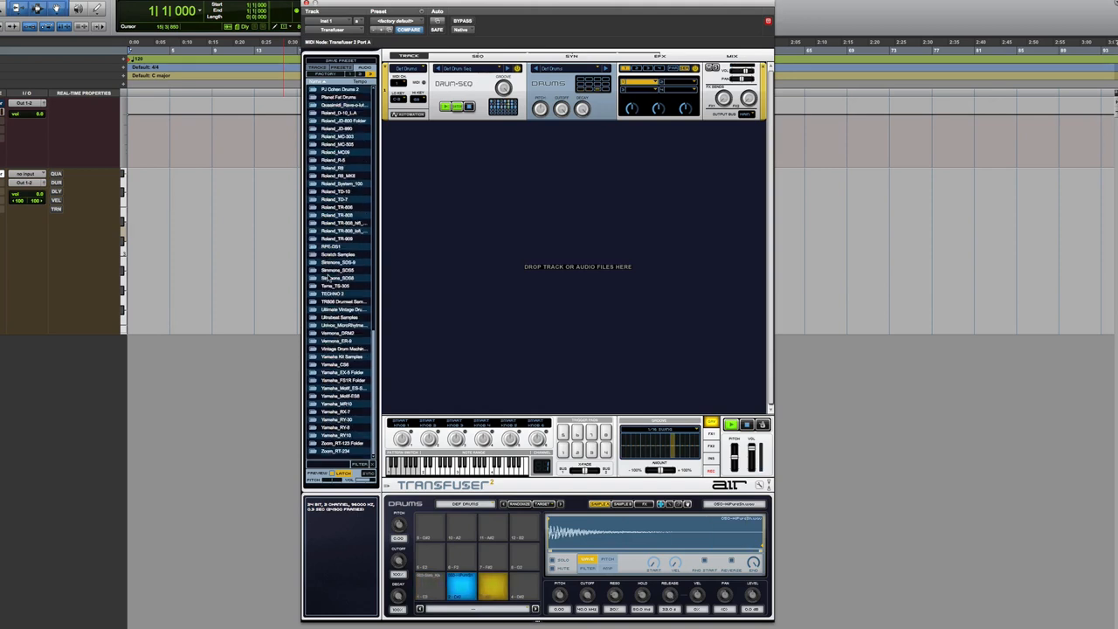
pyautogui.scroll(3)
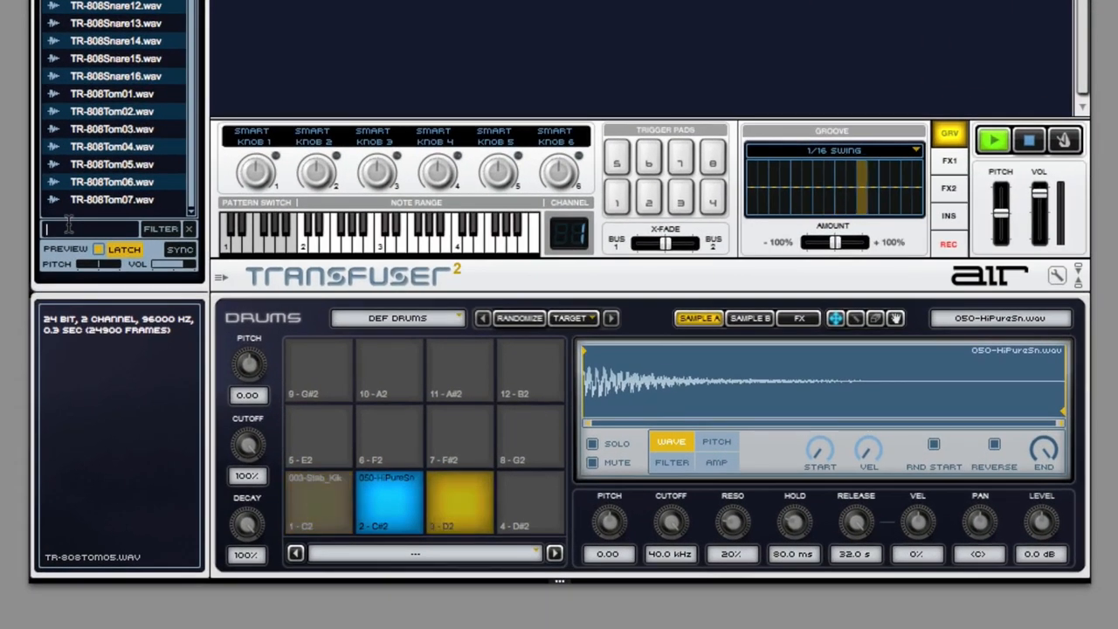
# - Filter for HAT, put TR-808Hat_C03 on pad 3 - D2, and show the drum sequencer
pyautogui.write('HAT')
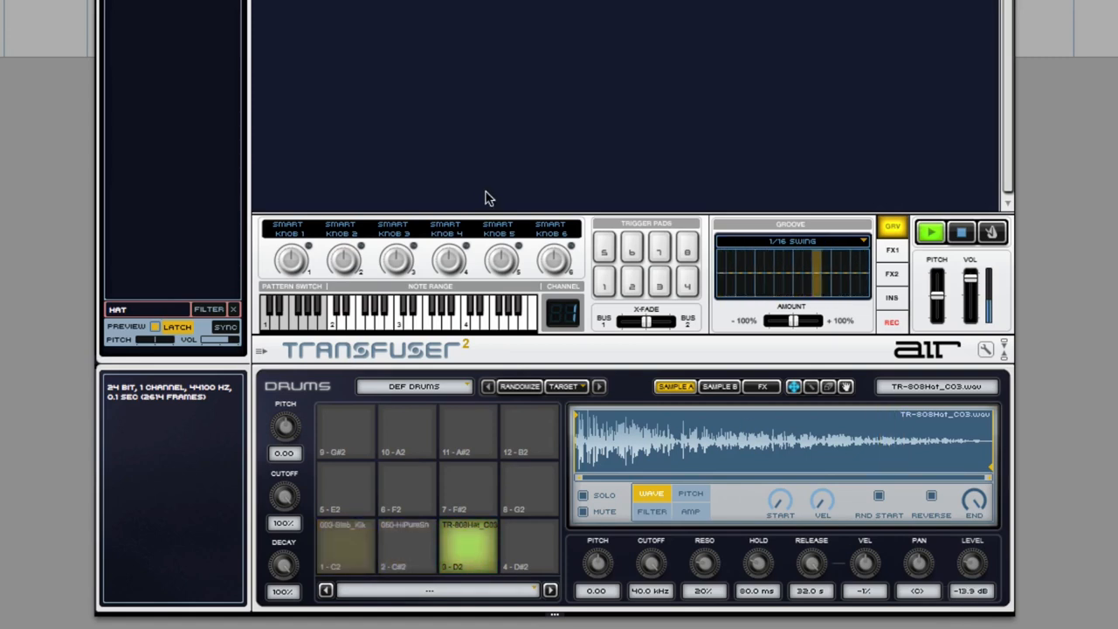
pyautogui.click(960, 232)
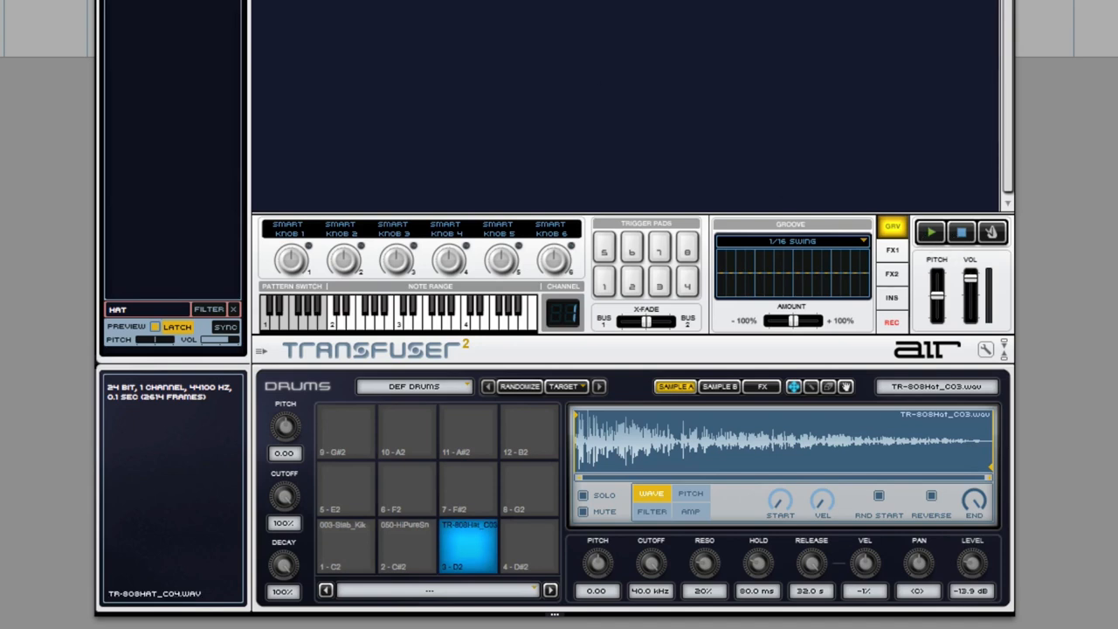
pyautogui.moveTo(224, 326)
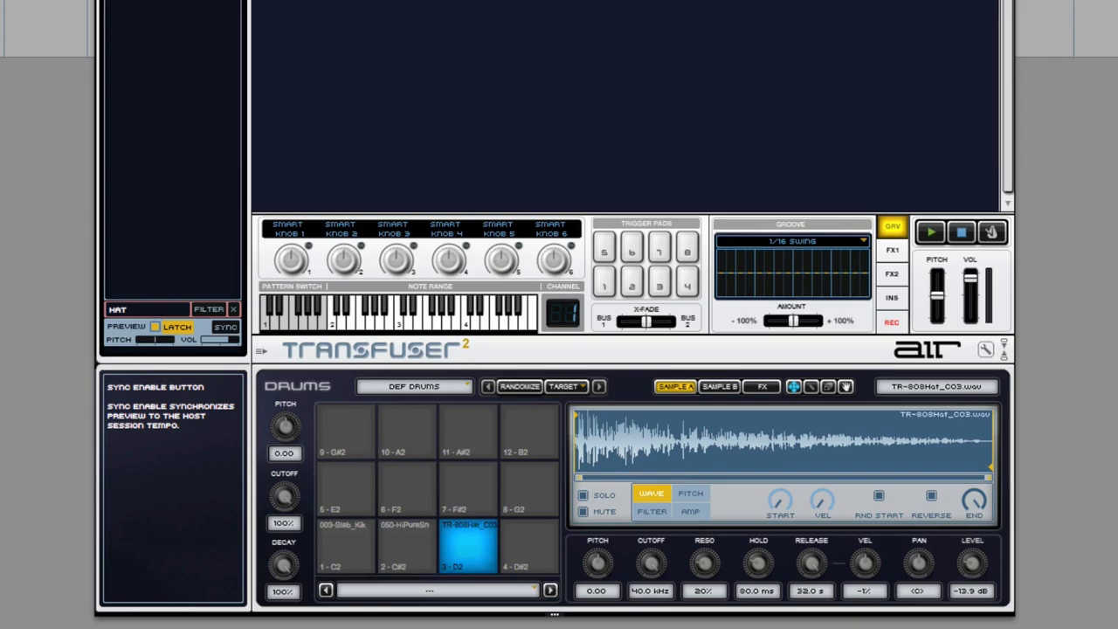
pyautogui.click(566, 386)
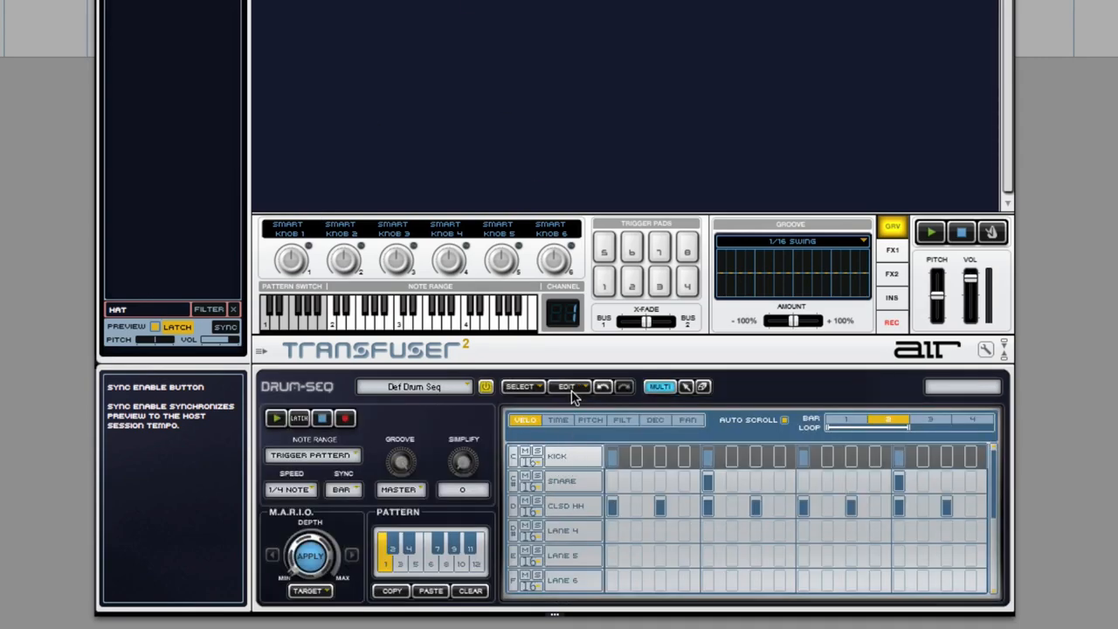
# - Preview 808 Hyphy, load the Acoustics Slam factory track, and start its pattern
pyautogui.click(569, 386)
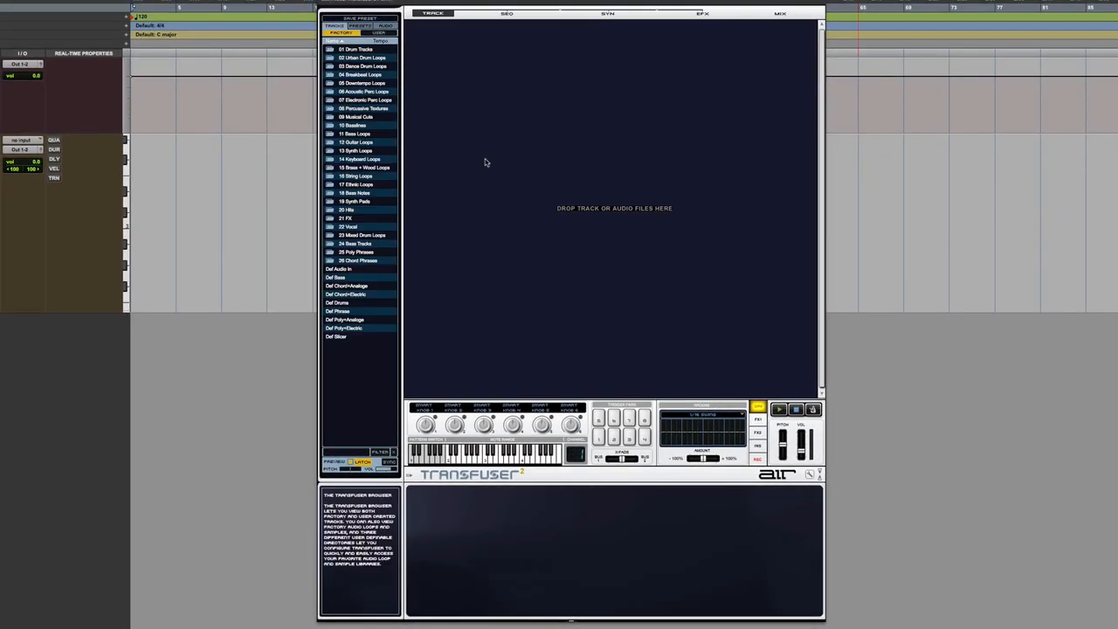
pyautogui.moveTo(429, 135)
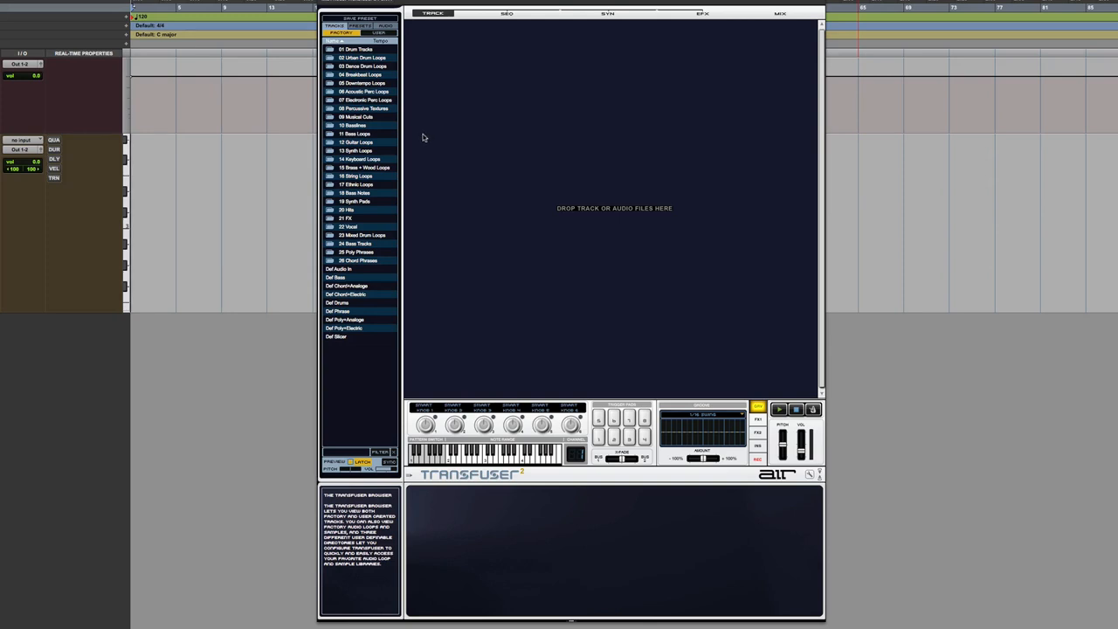
pyautogui.moveTo(384, 125)
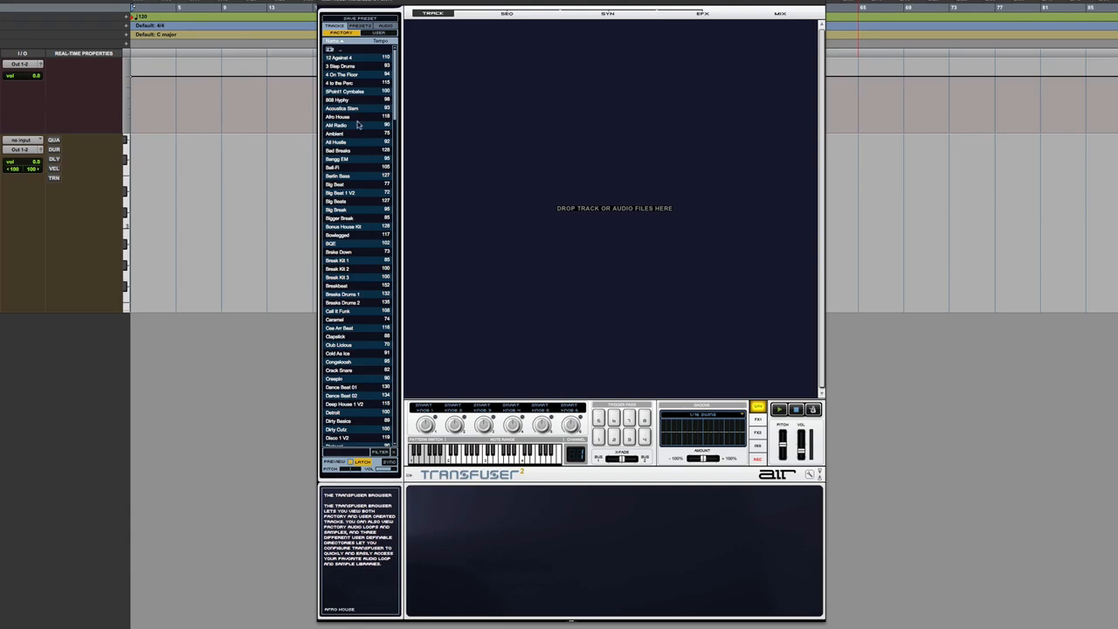
pyautogui.click(339, 100)
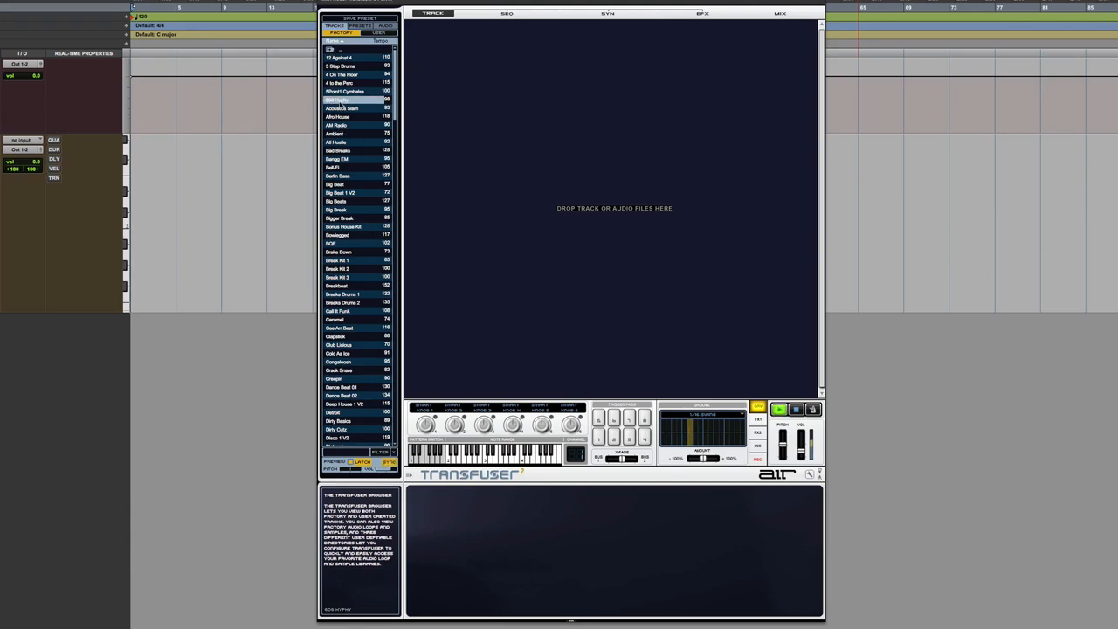
pyautogui.click(349, 107)
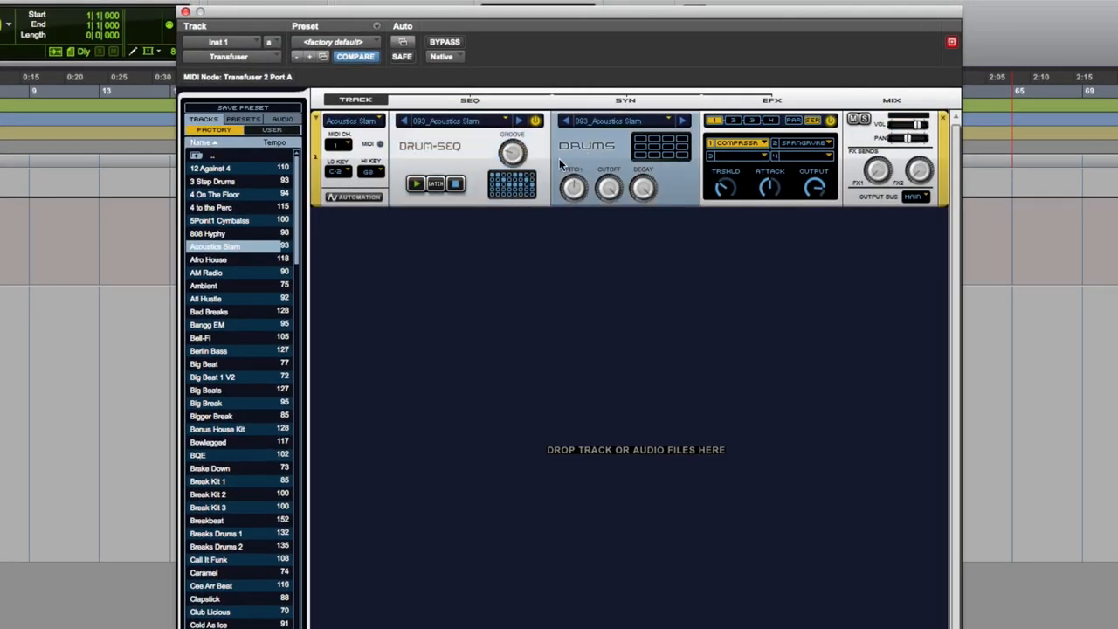
pyautogui.click(414, 183)
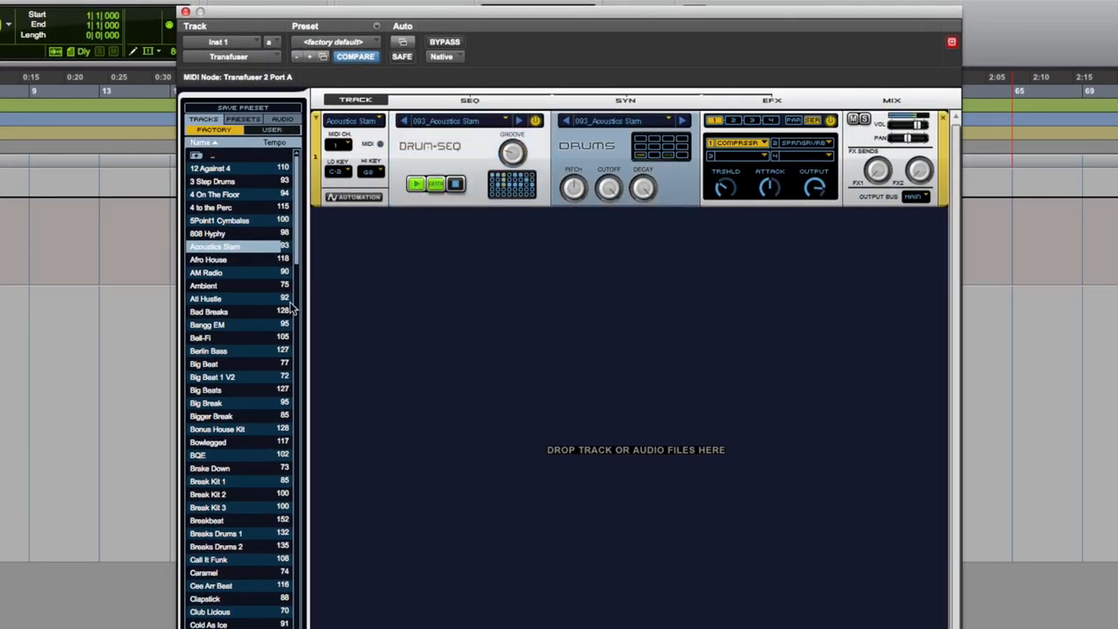
pyautogui.click(200, 337)
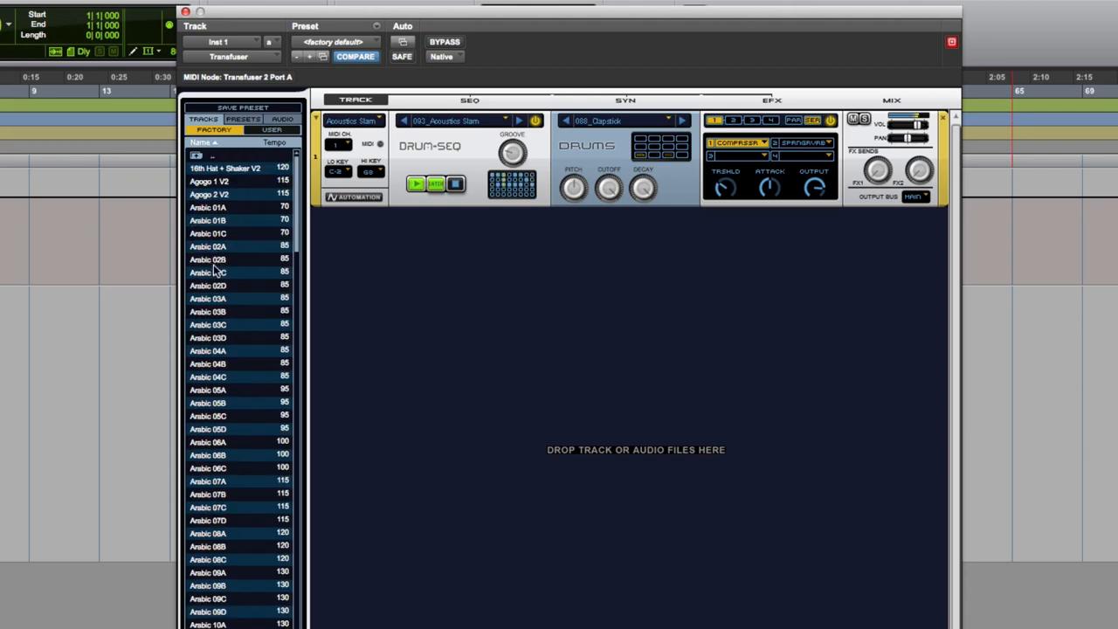
# - Play the Claves 1 V2 track with the drums and show track 1's Spring Reverb
pyautogui.scroll(-3)
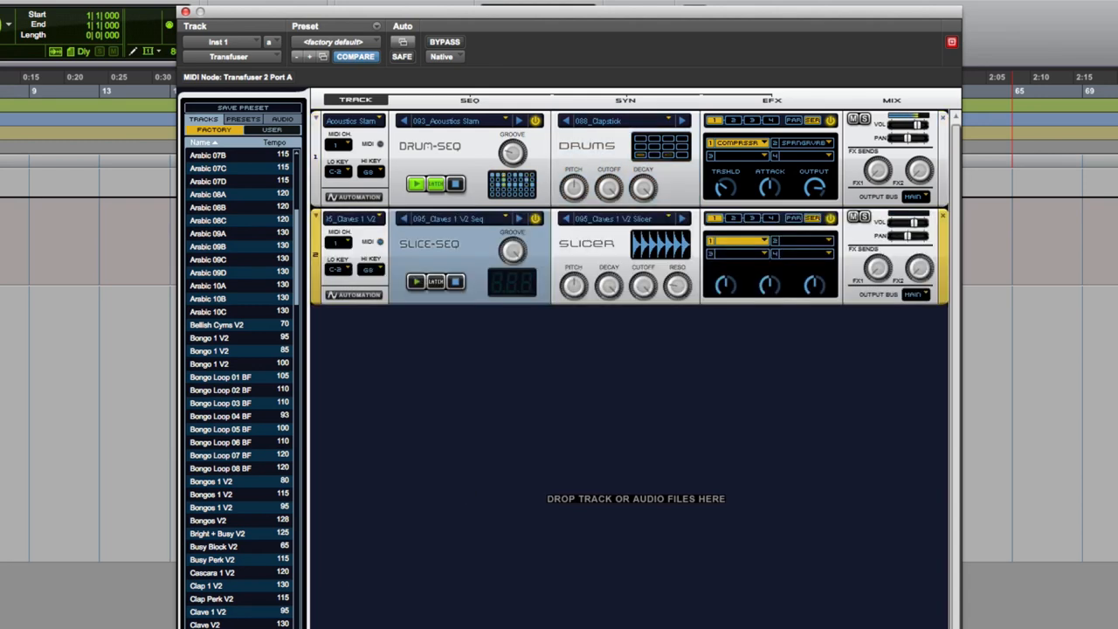
pyautogui.click(416, 281)
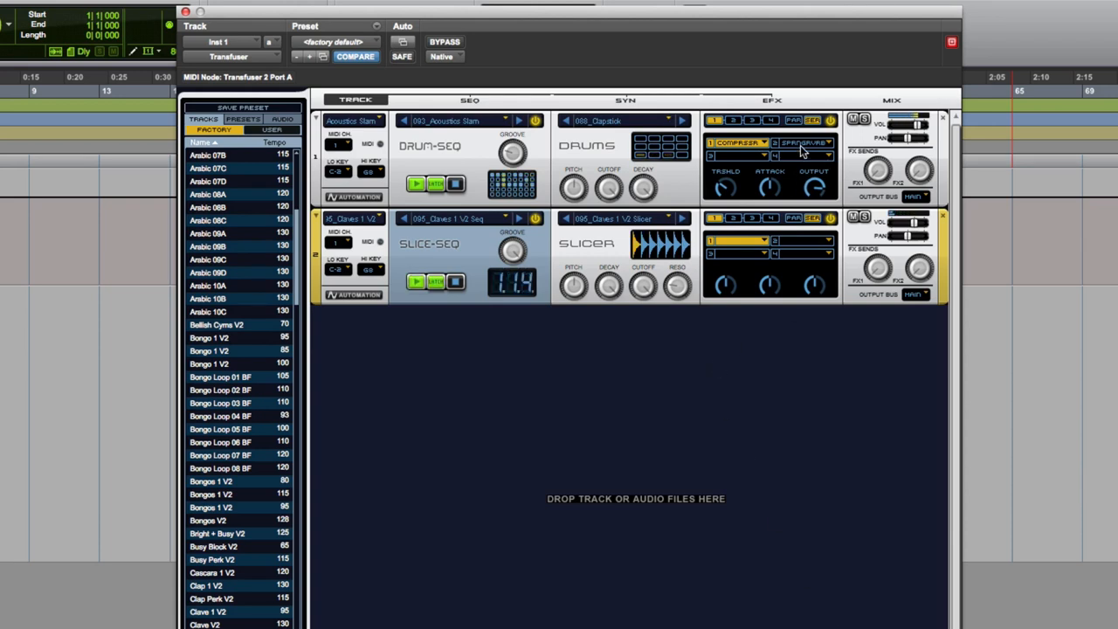
pyautogui.click(803, 142)
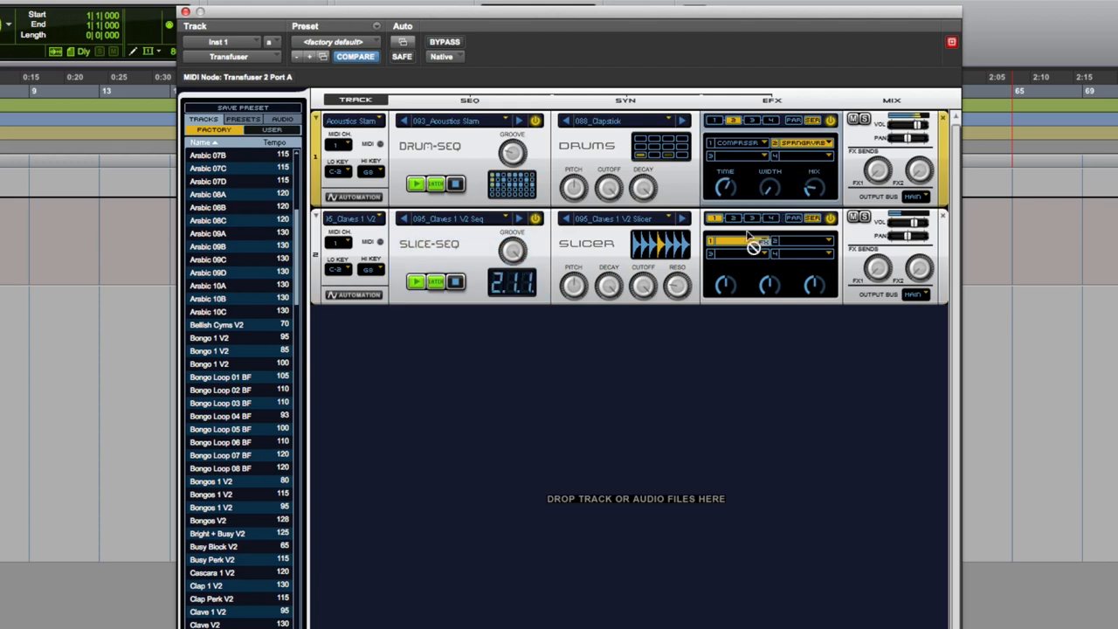
pyautogui.click(738, 240)
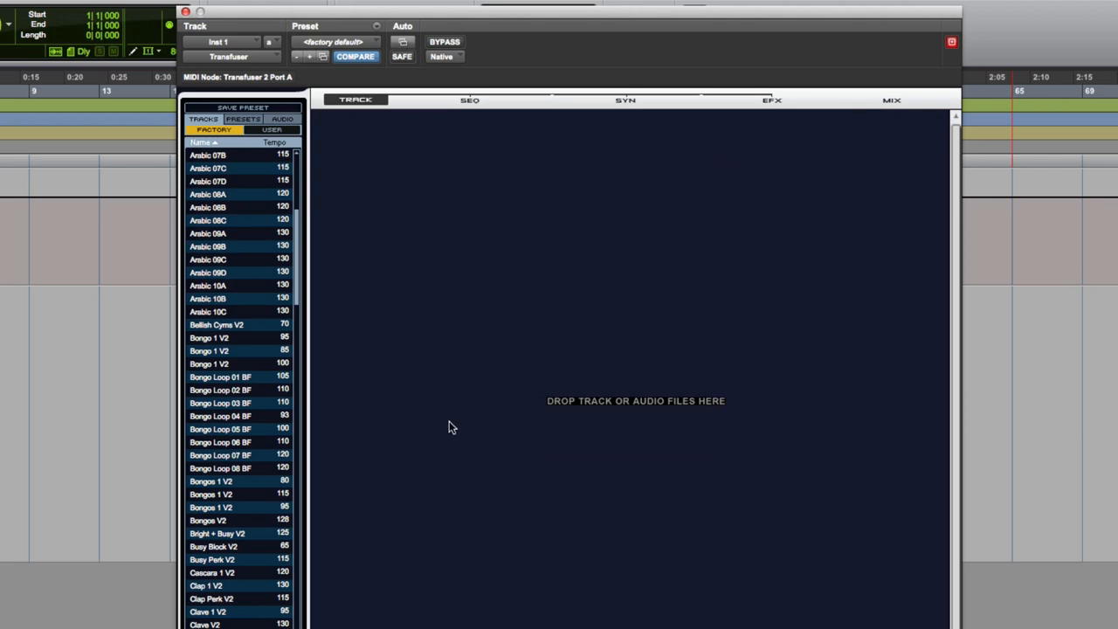
pyautogui.moveTo(240, 129)
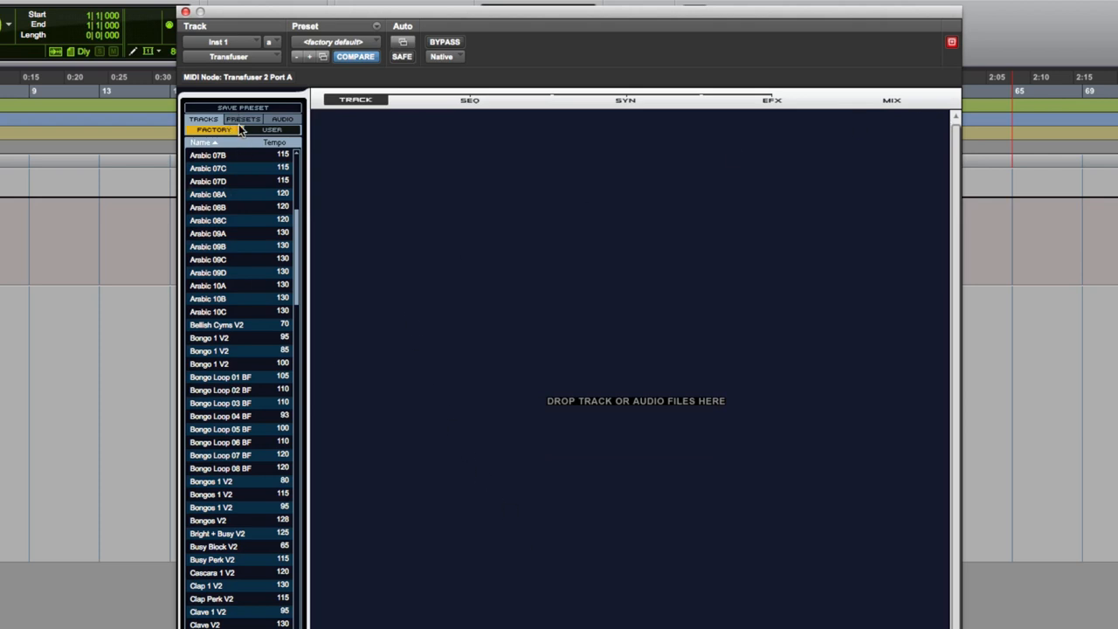
# - Try the Brassy House and Hot RnB factory presets, ending with Brassy House reloaded
pyautogui.click(243, 119)
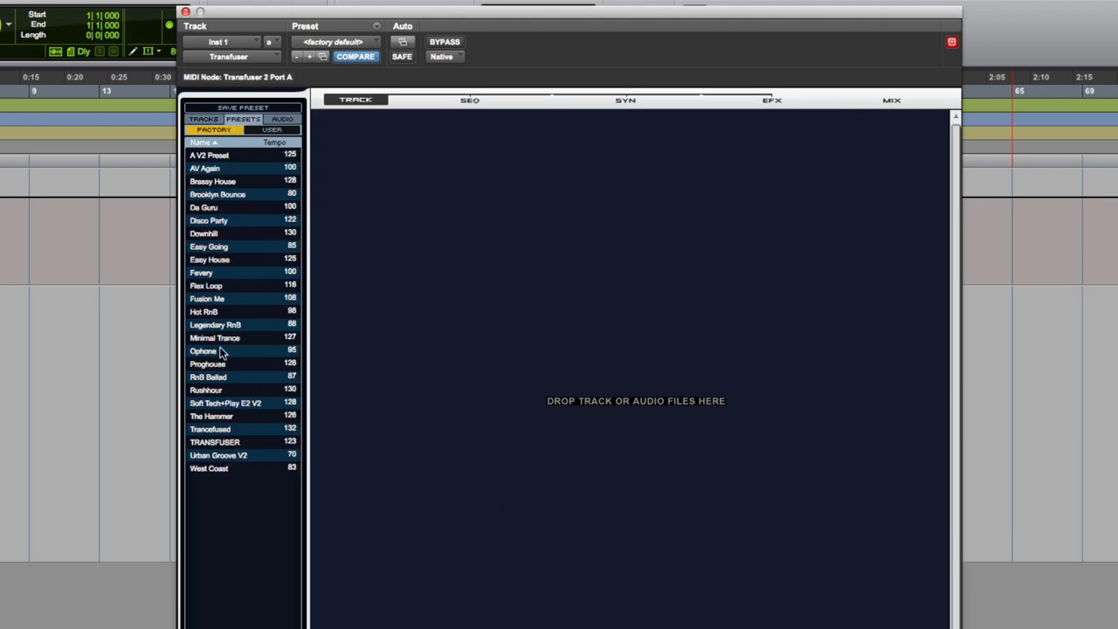
pyautogui.moveTo(503, 223)
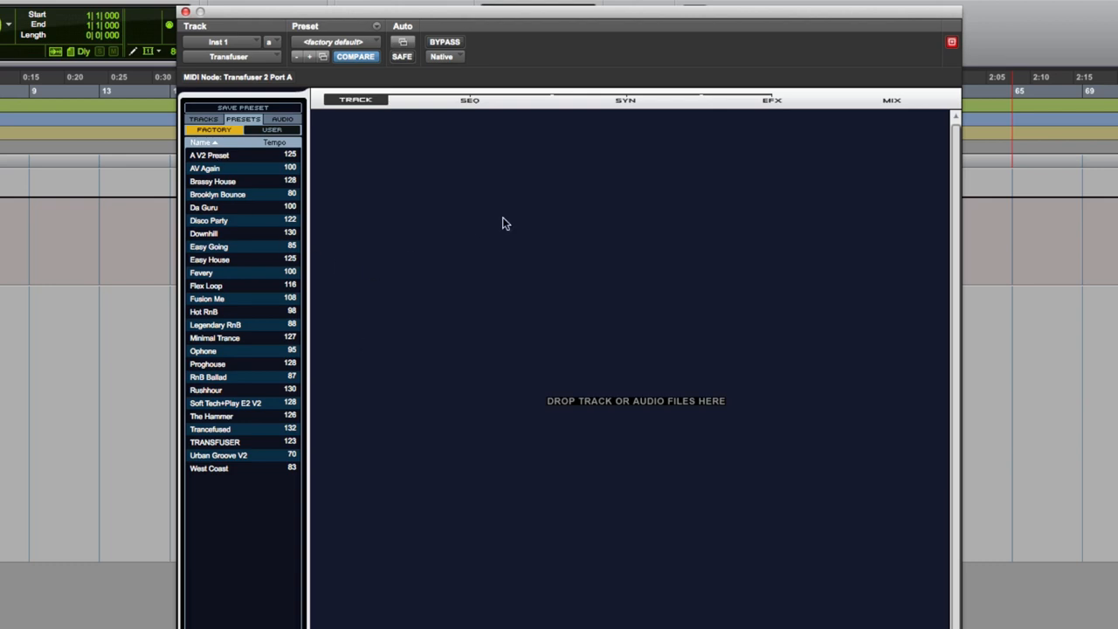
pyautogui.moveTo(221, 125)
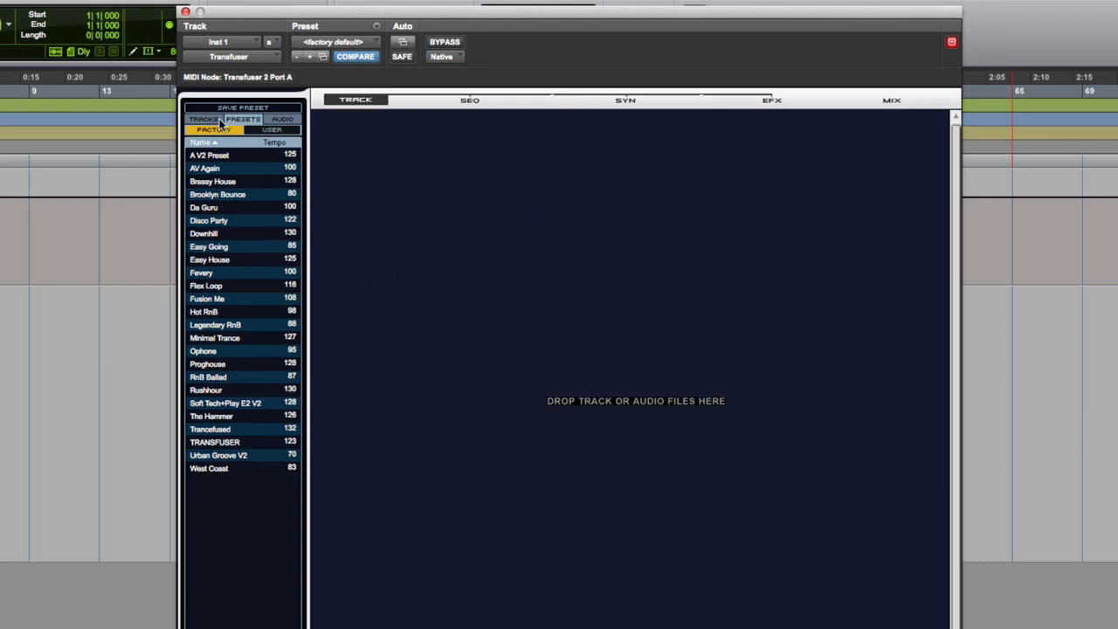
pyautogui.moveTo(215, 191)
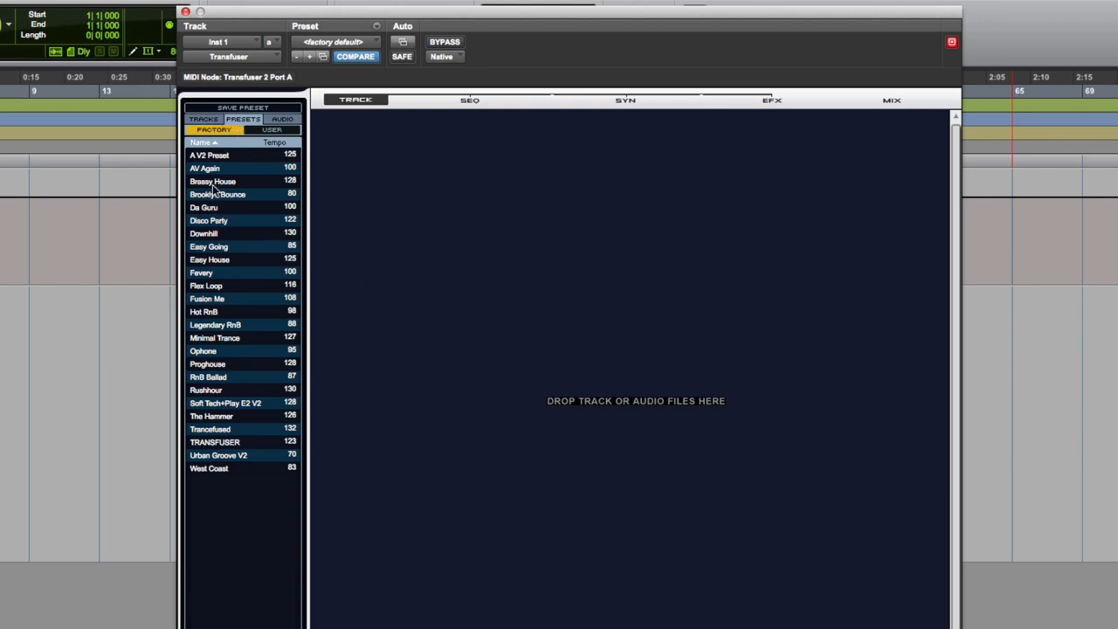
pyautogui.click(212, 180)
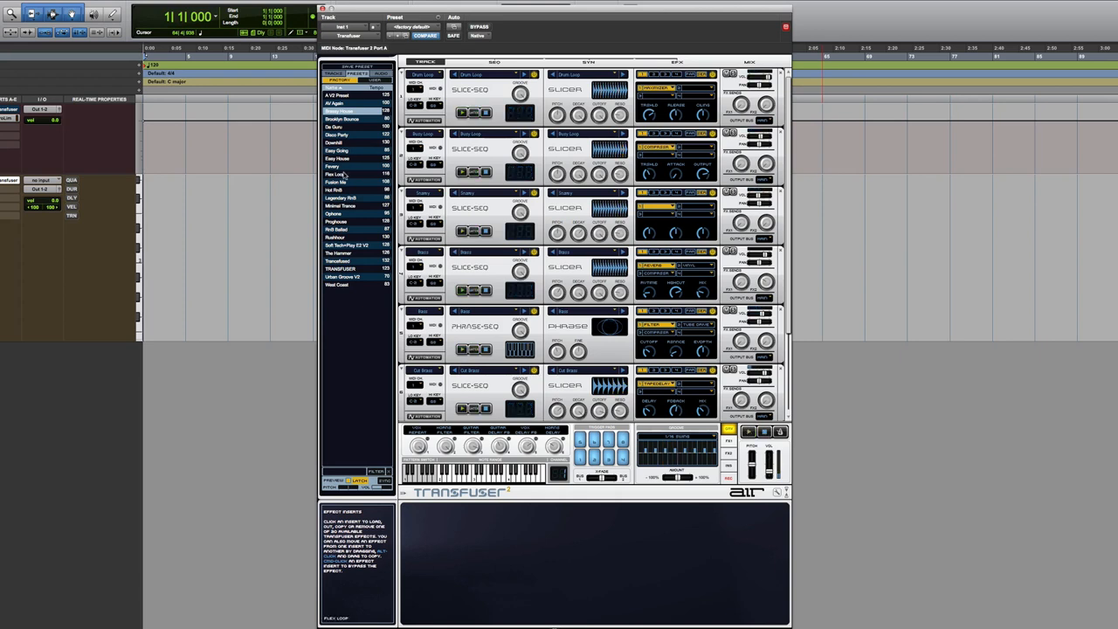
pyautogui.click(341, 190)
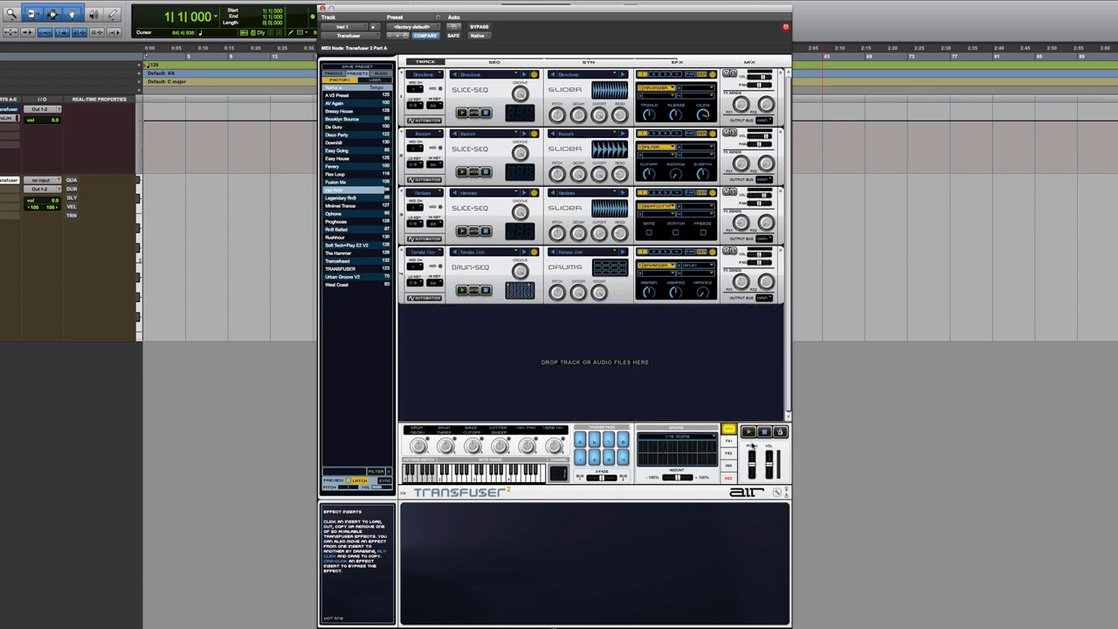
pyautogui.click(749, 431)
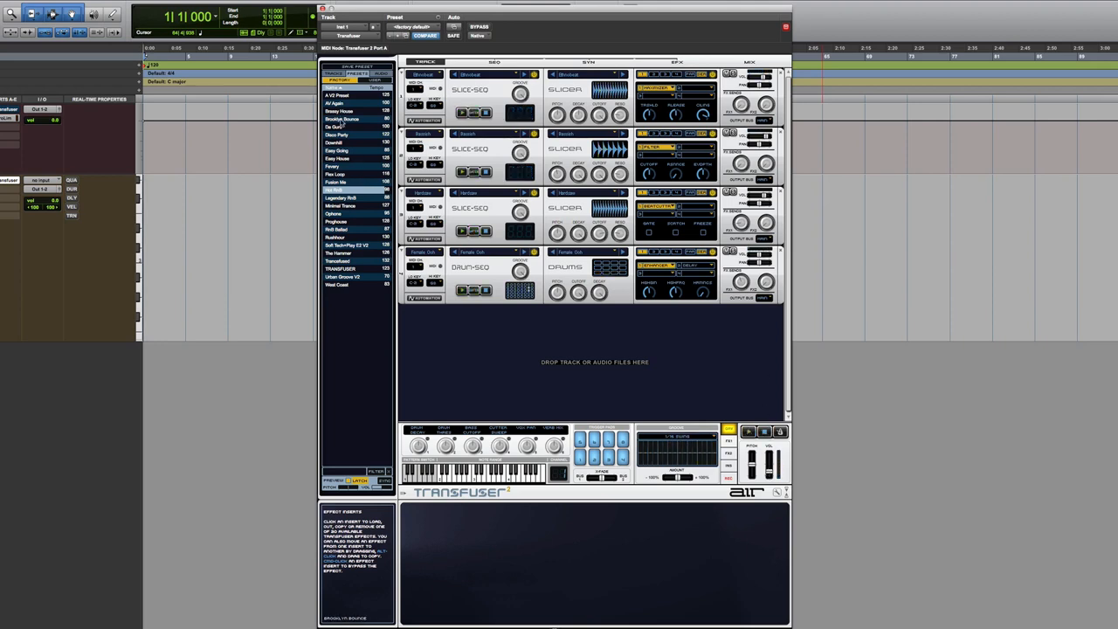
pyautogui.click(343, 118)
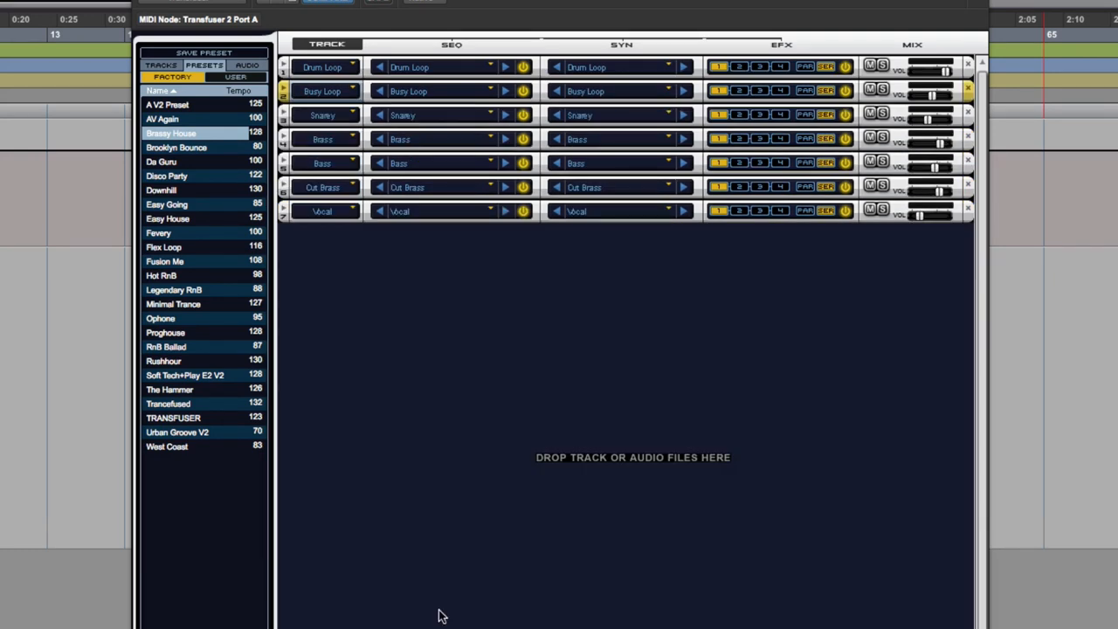
pyautogui.moveTo(576, 247)
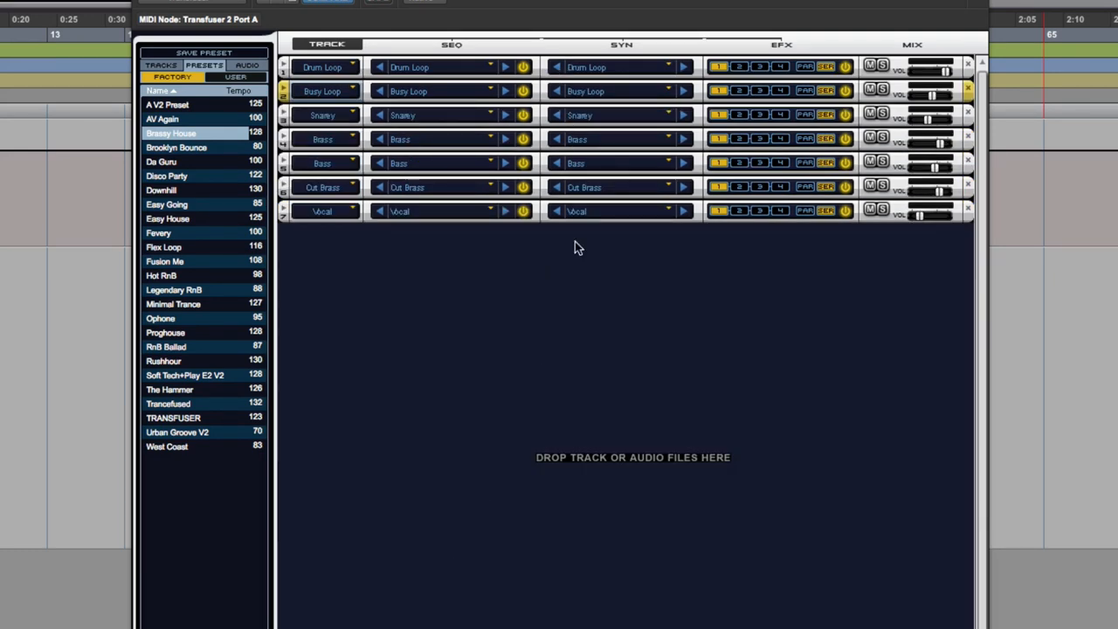
pyautogui.moveTo(588, 592)
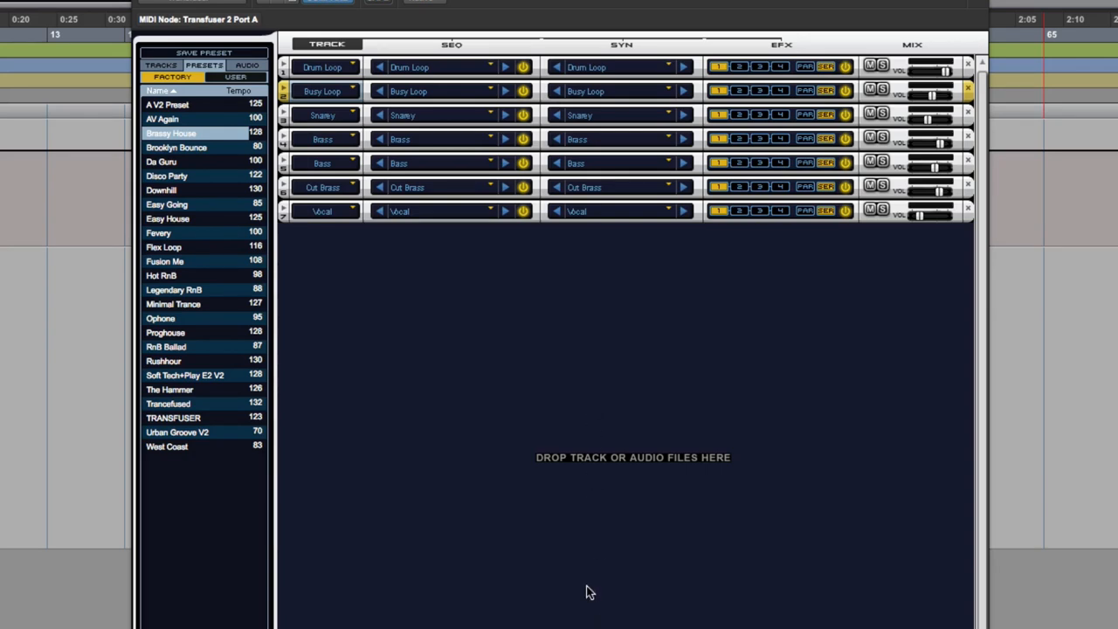
pyautogui.moveTo(492, 316)
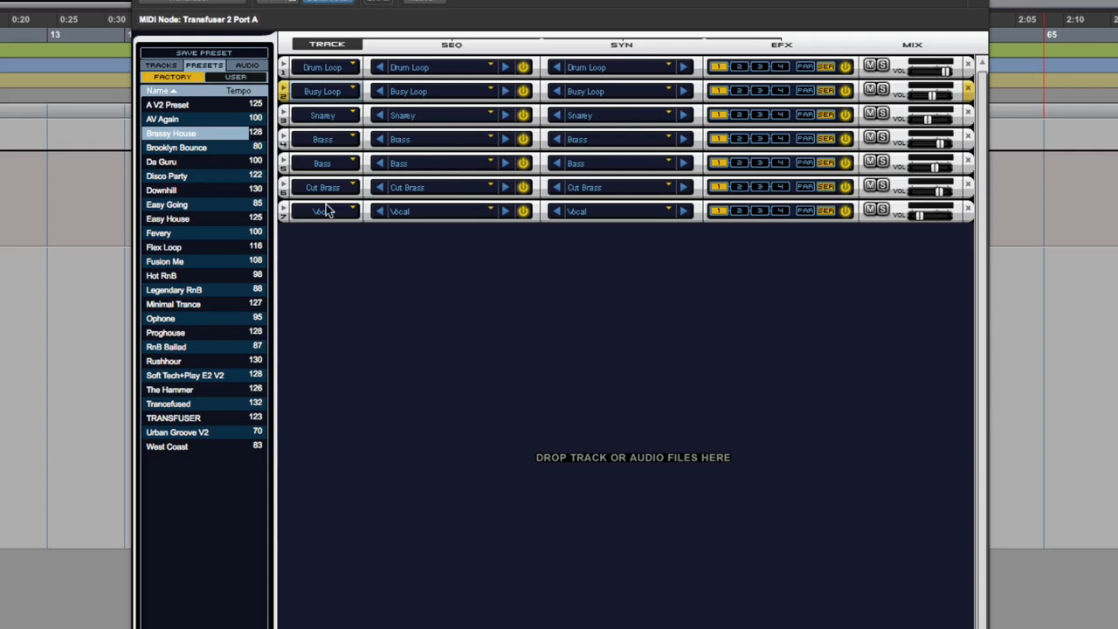
pyautogui.moveTo(561, 182)
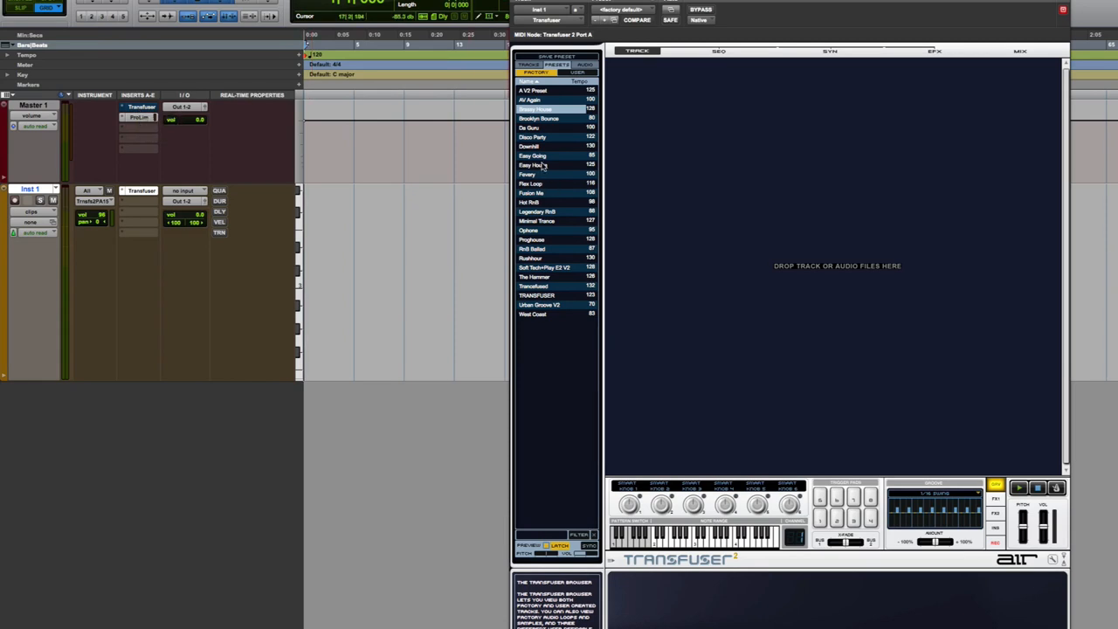
# - Open the Transfuser insert on Master 1, showing Def Audio In with Pumper and Tube Drive
pyautogui.click(531, 165)
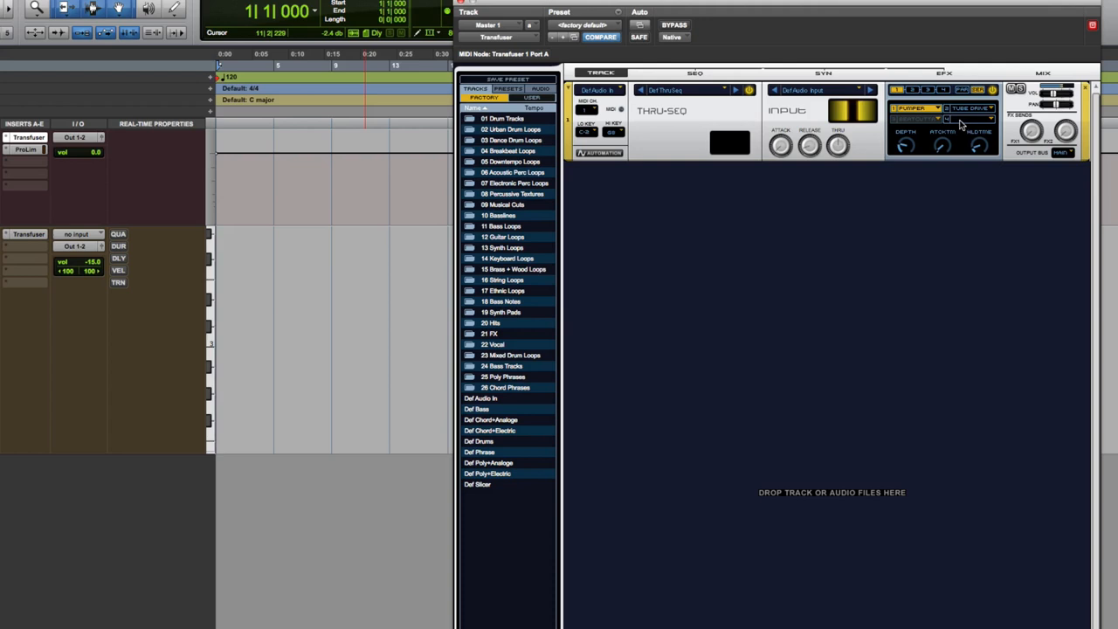
pyautogui.moveTo(989, 115)
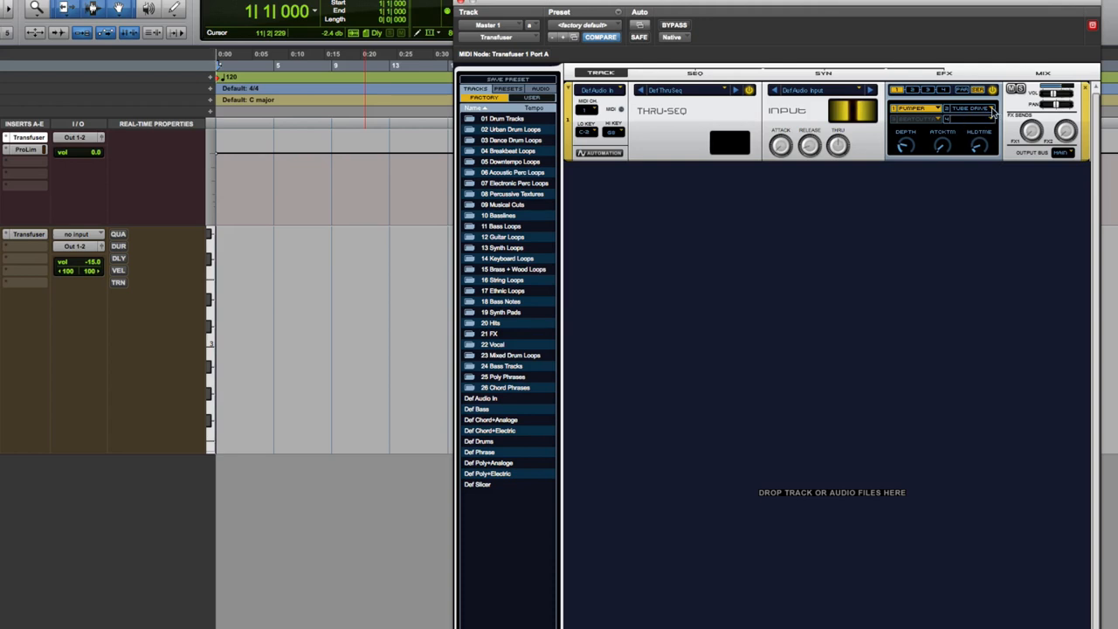
# - Swap the second effect slot from Tube Drive to Para EQ
pyautogui.click(991, 108)
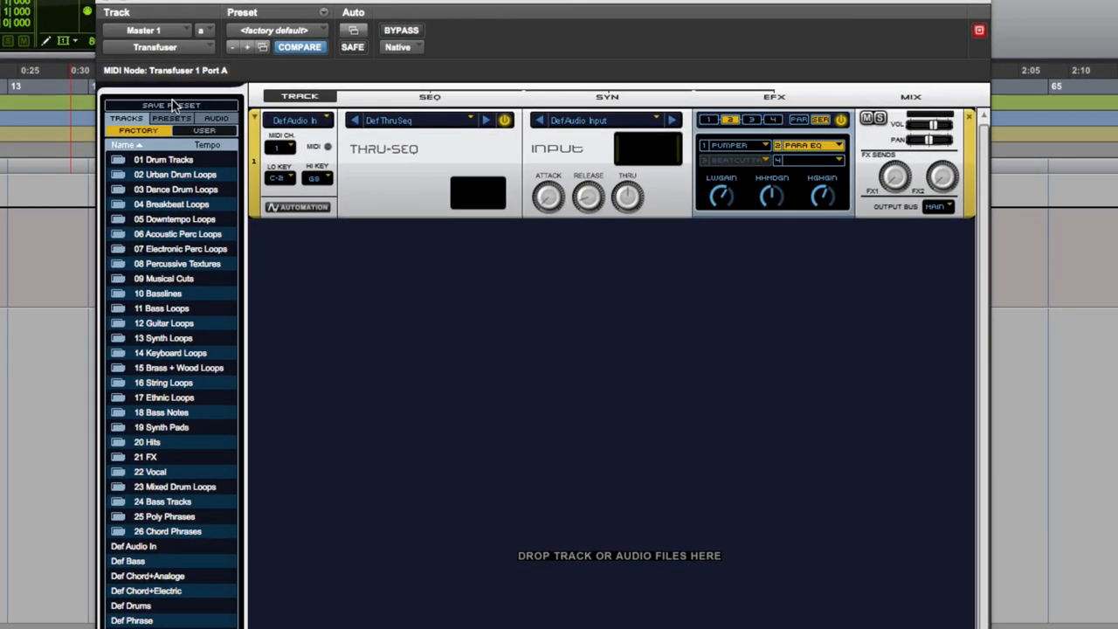
# - Save the current setup as a user preset named 'Master Buss Shine'
pyautogui.click(170, 105)
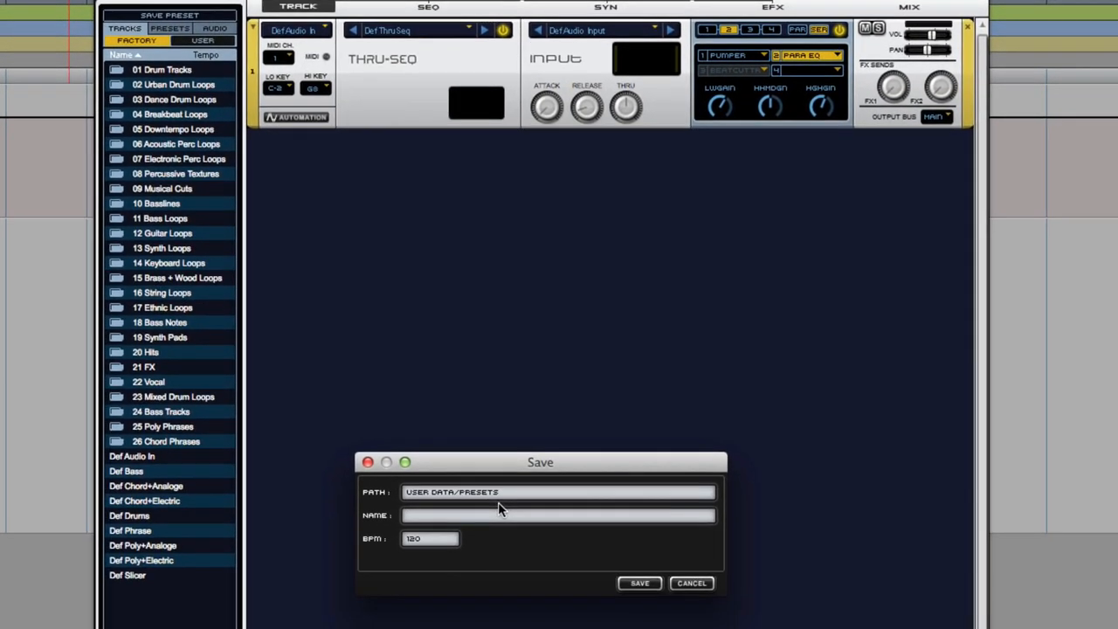
pyautogui.write('Master B')
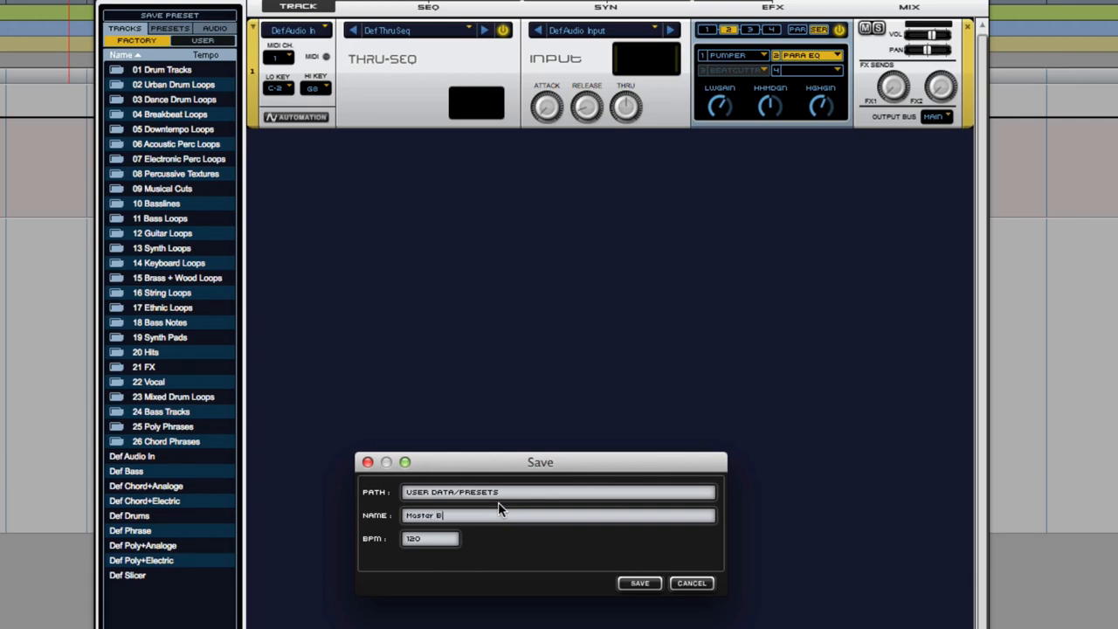
pyautogui.write('uss Sh')
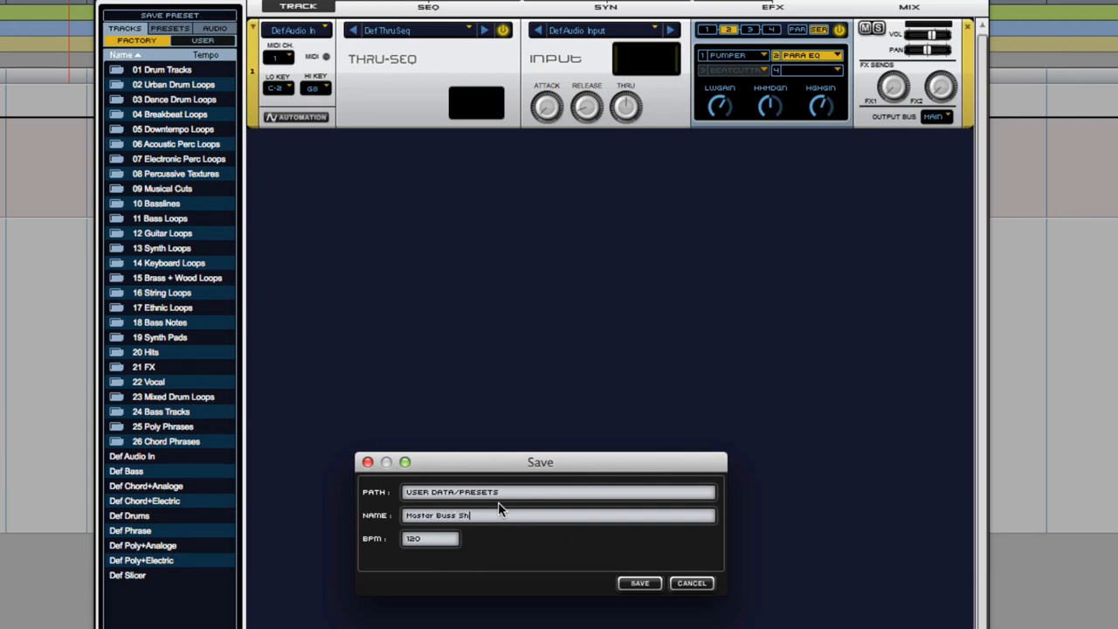
pyautogui.write('ine')
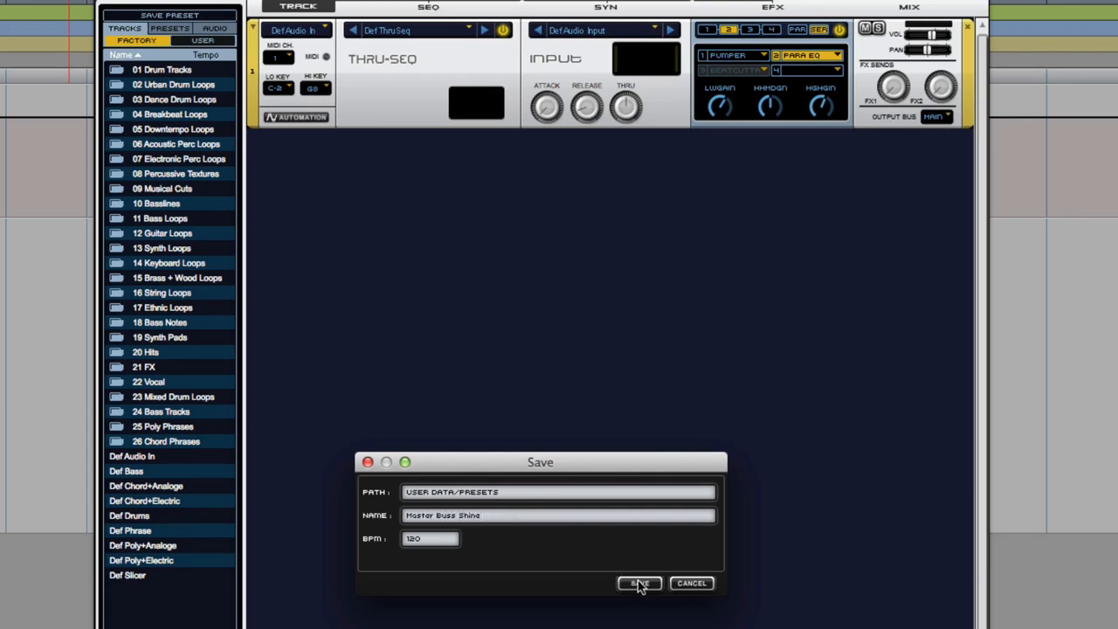
pyautogui.click(638, 583)
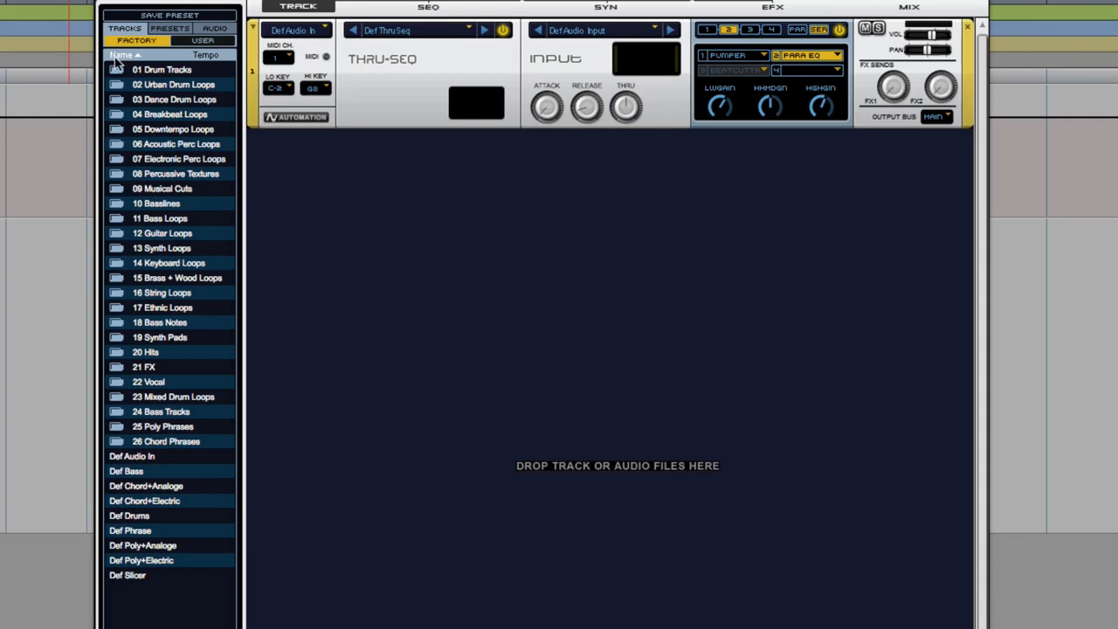
# - From the User presets, toggle between Master Buss Shine and Master Pump, ending on Master Buss Shine
pyautogui.click(202, 40)
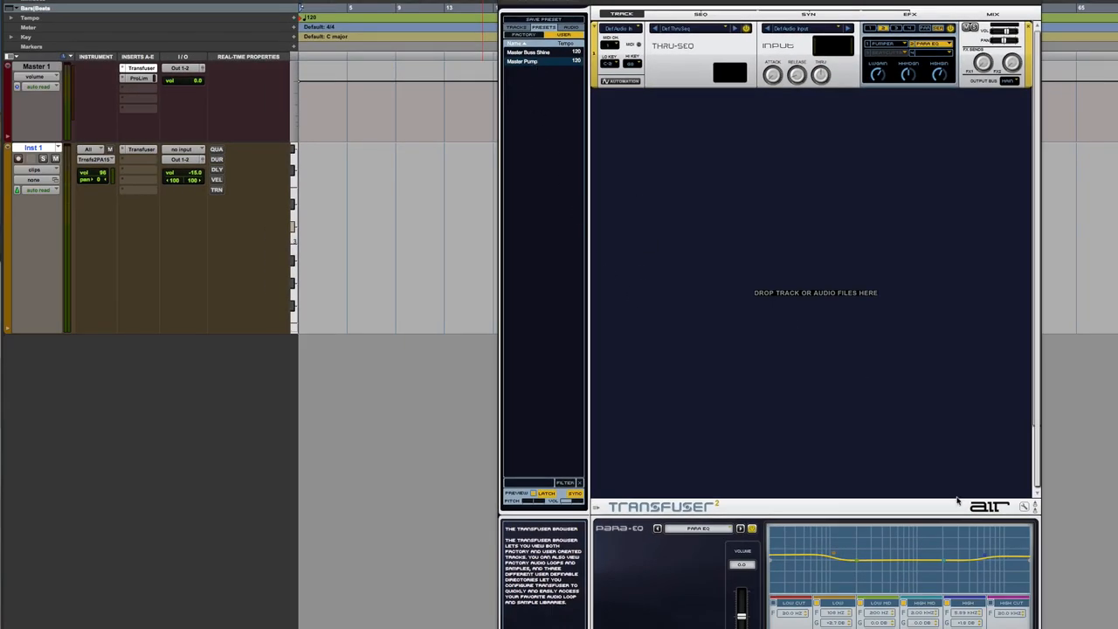
pyautogui.moveTo(958, 501)
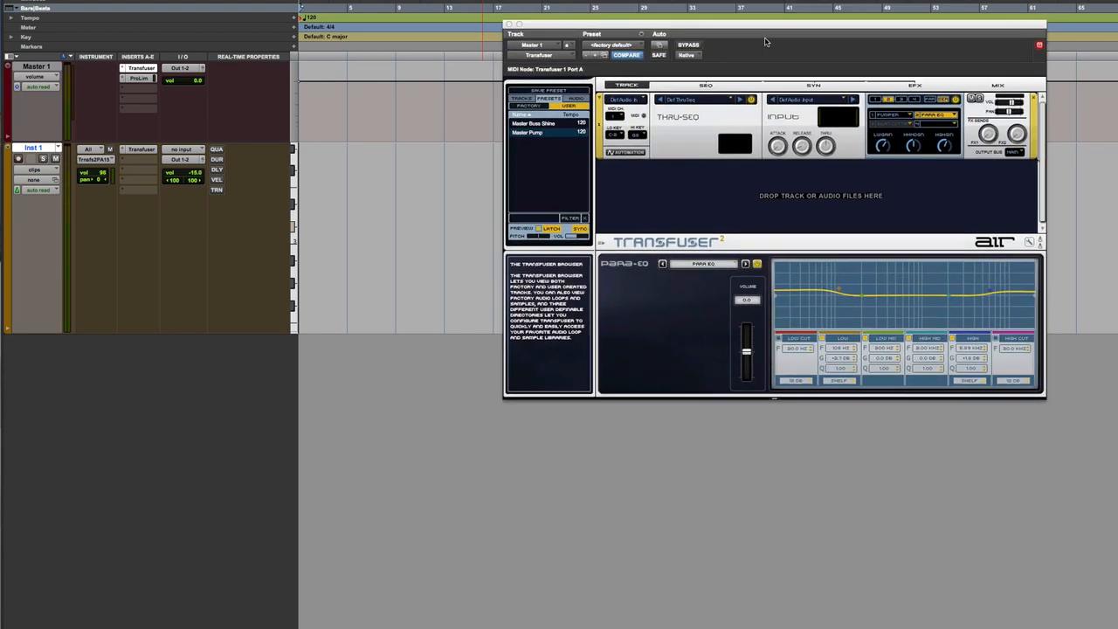
pyautogui.moveTo(764, 41); pyautogui.dragTo(791, 192)
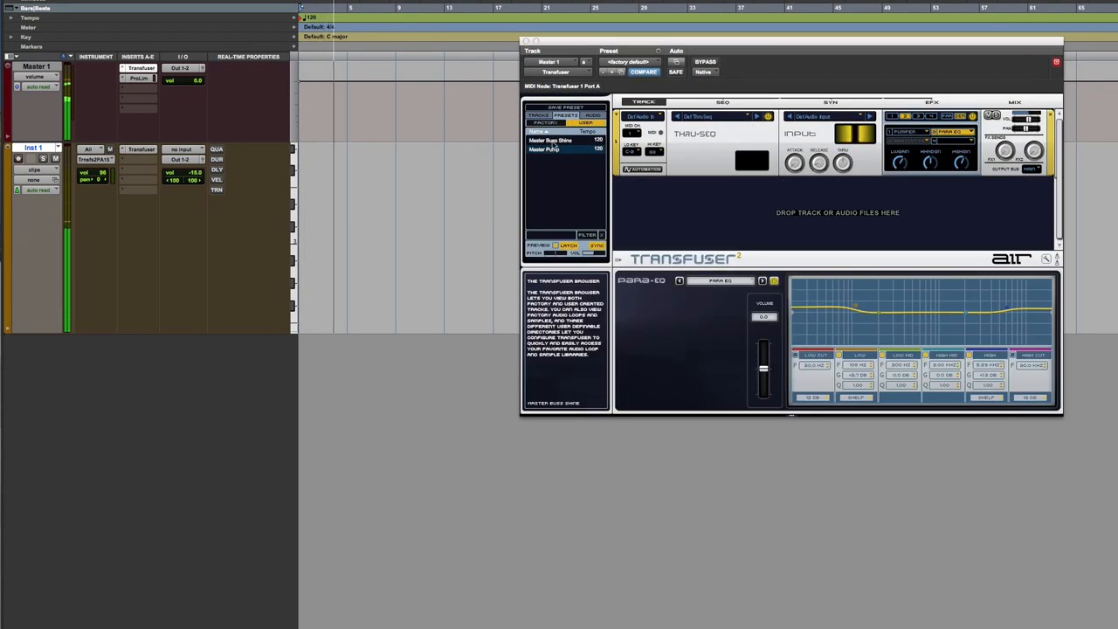
pyautogui.click(550, 140)
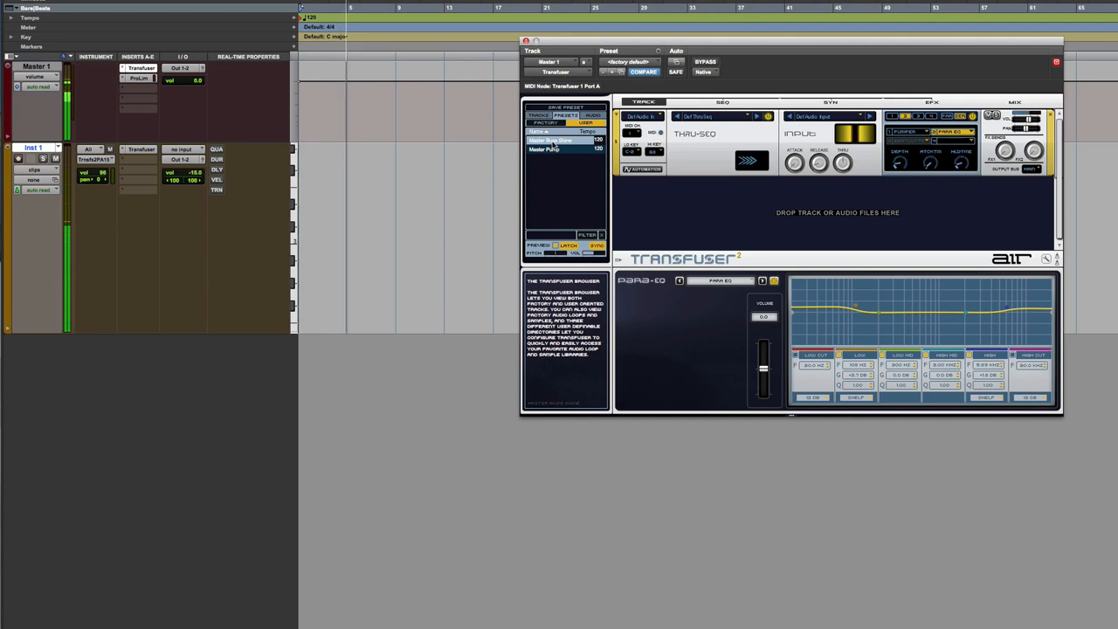
pyautogui.click(543, 148)
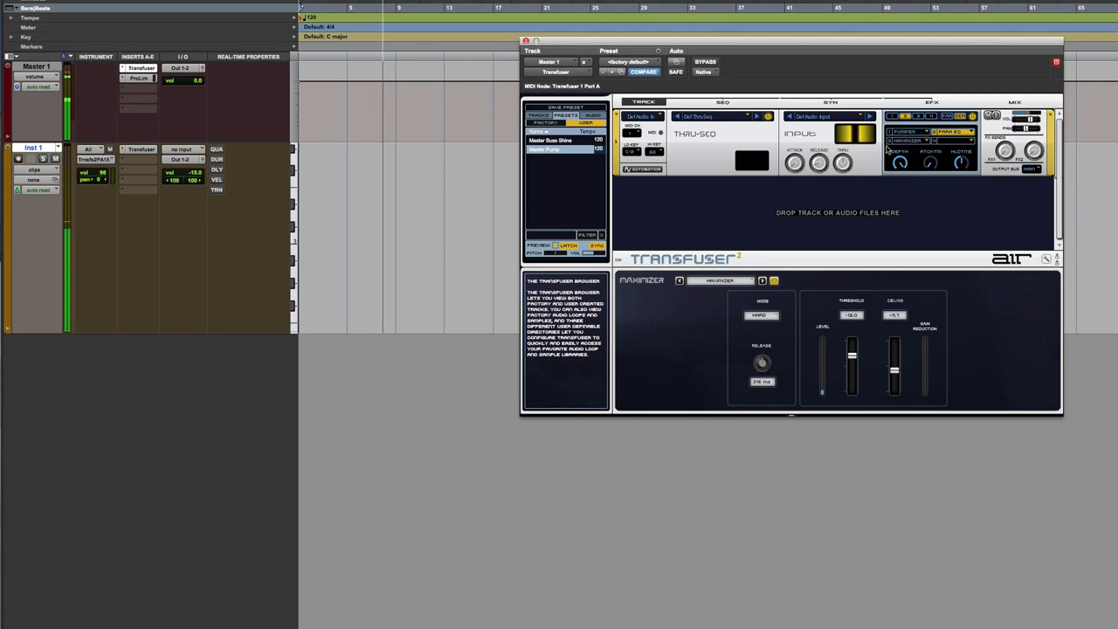
pyautogui.moveTo(895, 242)
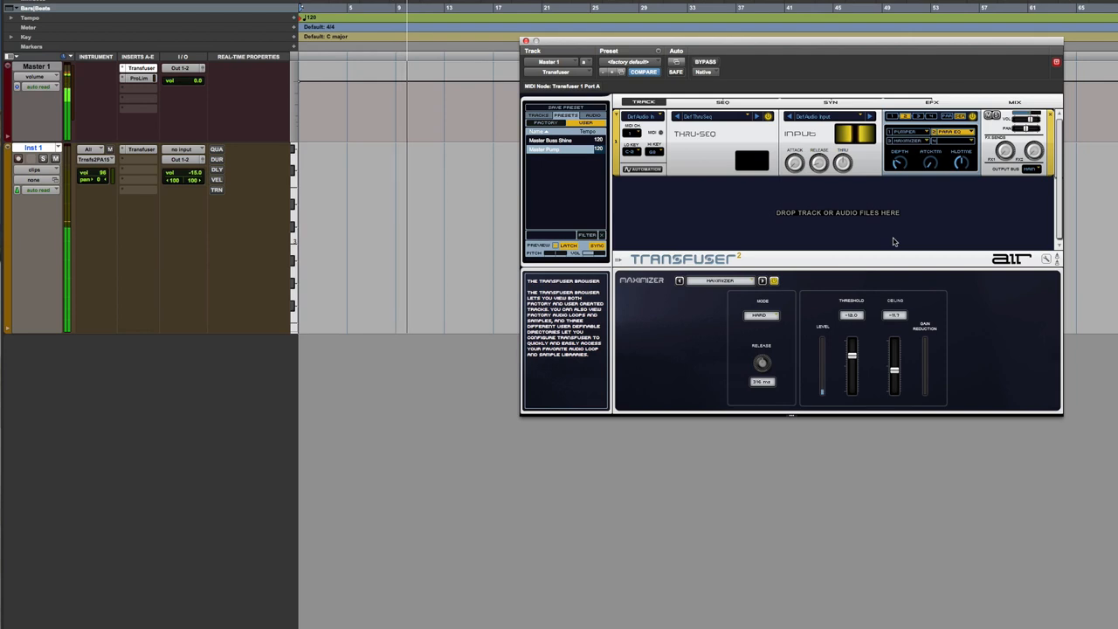
pyautogui.click(550, 140)
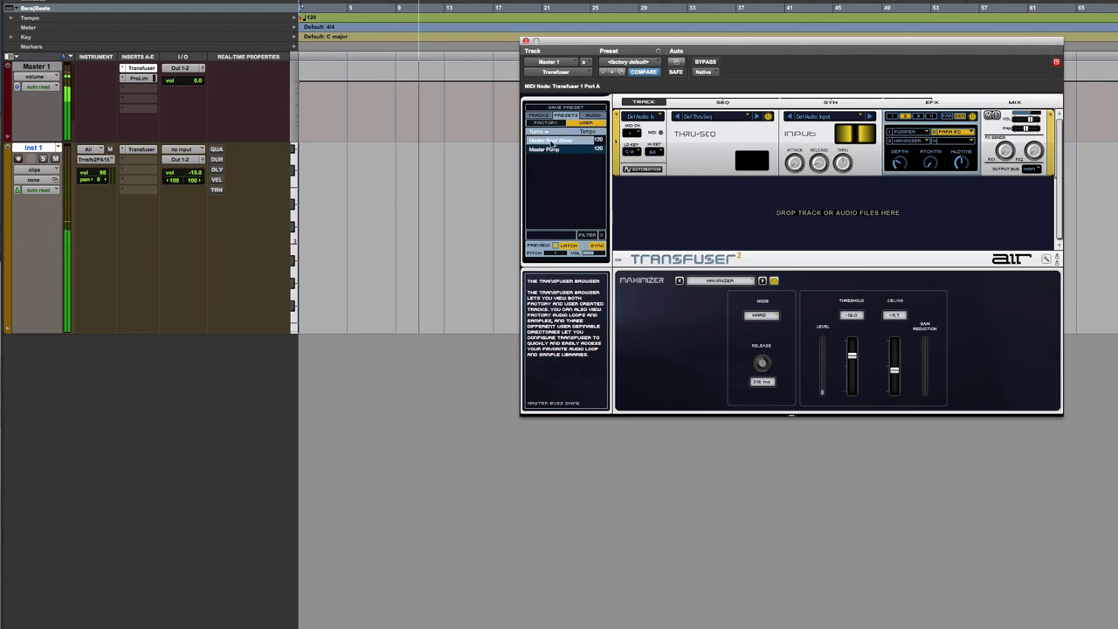